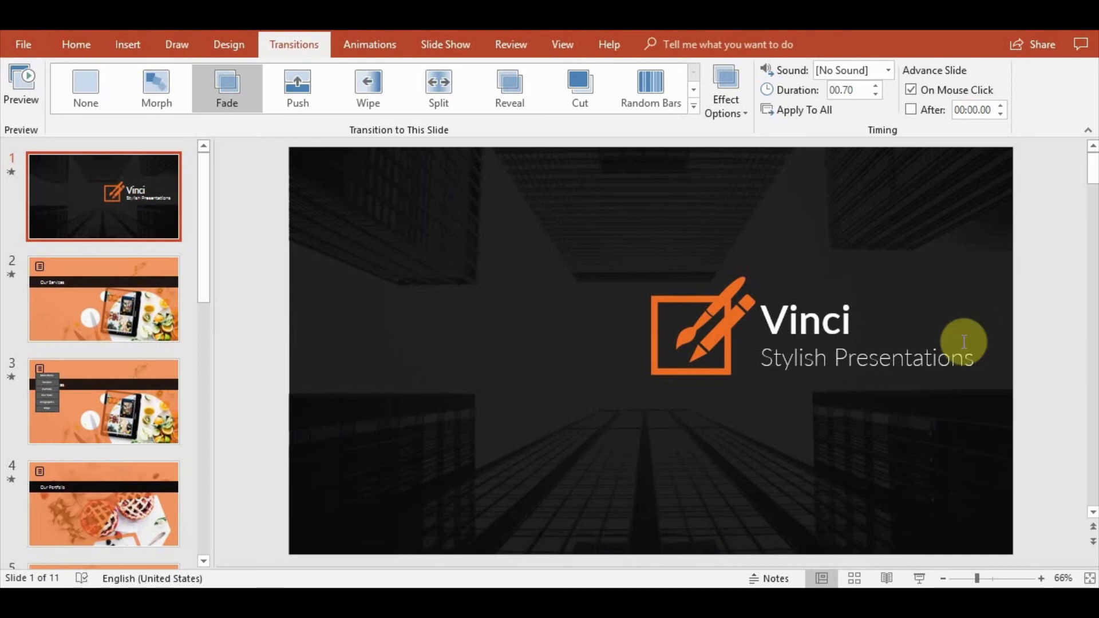
mouse_move(457, 384)
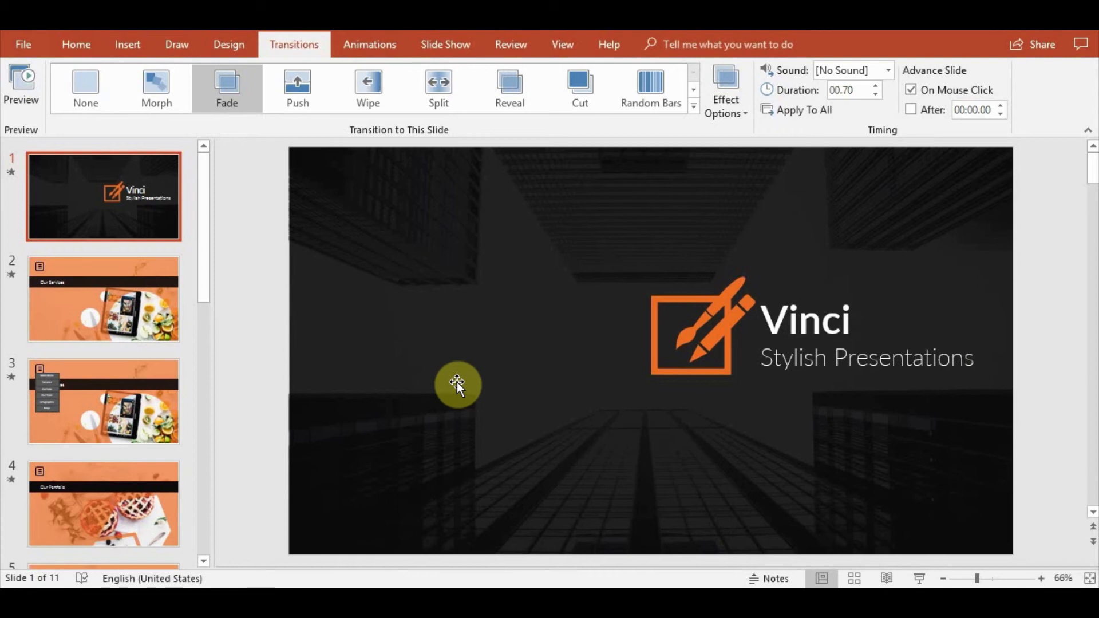
mouse_move(286, 145)
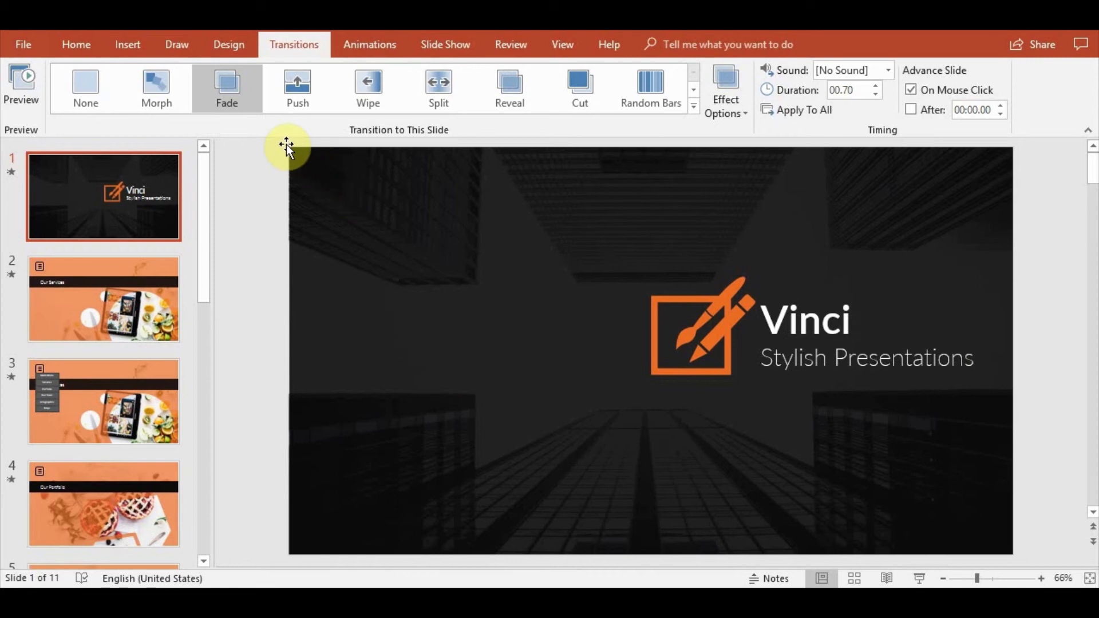
mouse_move(526, 252)
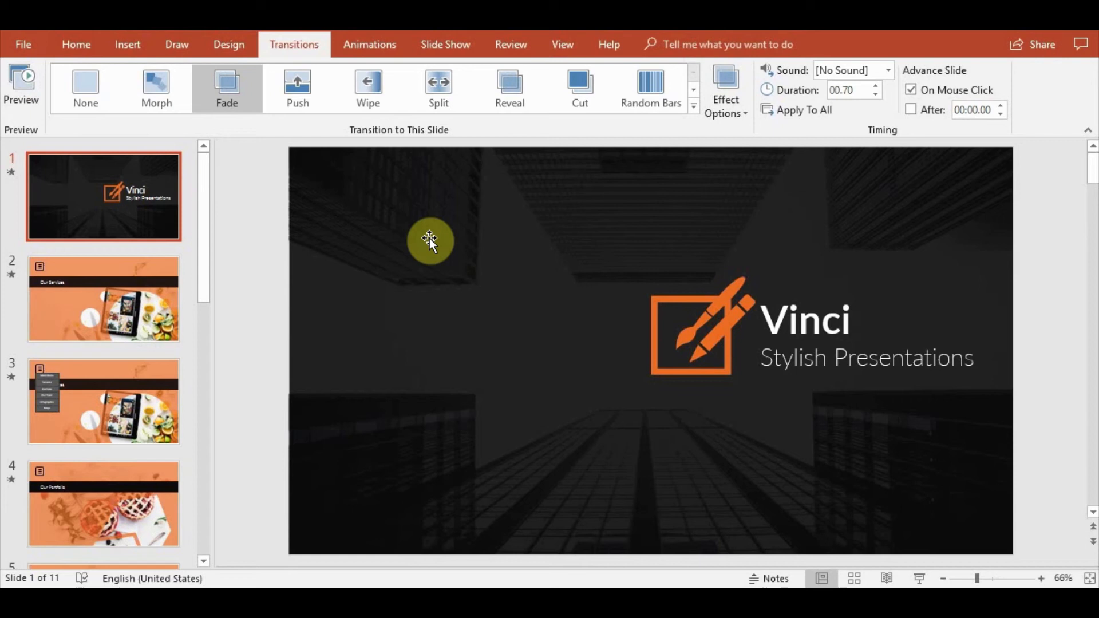
mouse_move(514, 290)
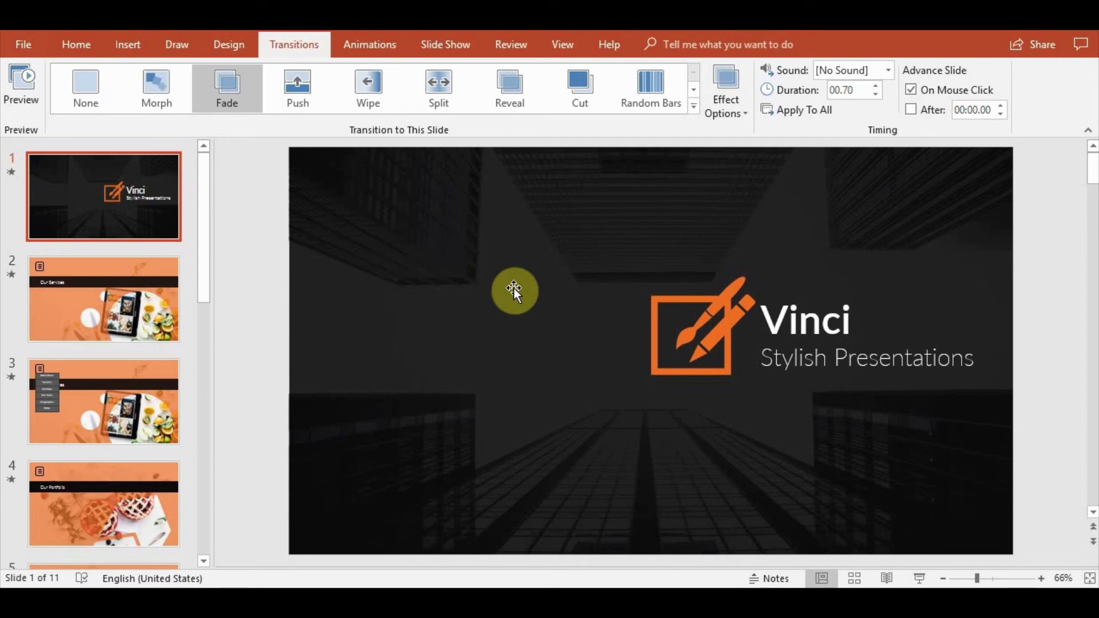
Check the hamburger button on the Our Services slide, then return to the title slide.
click(103, 299)
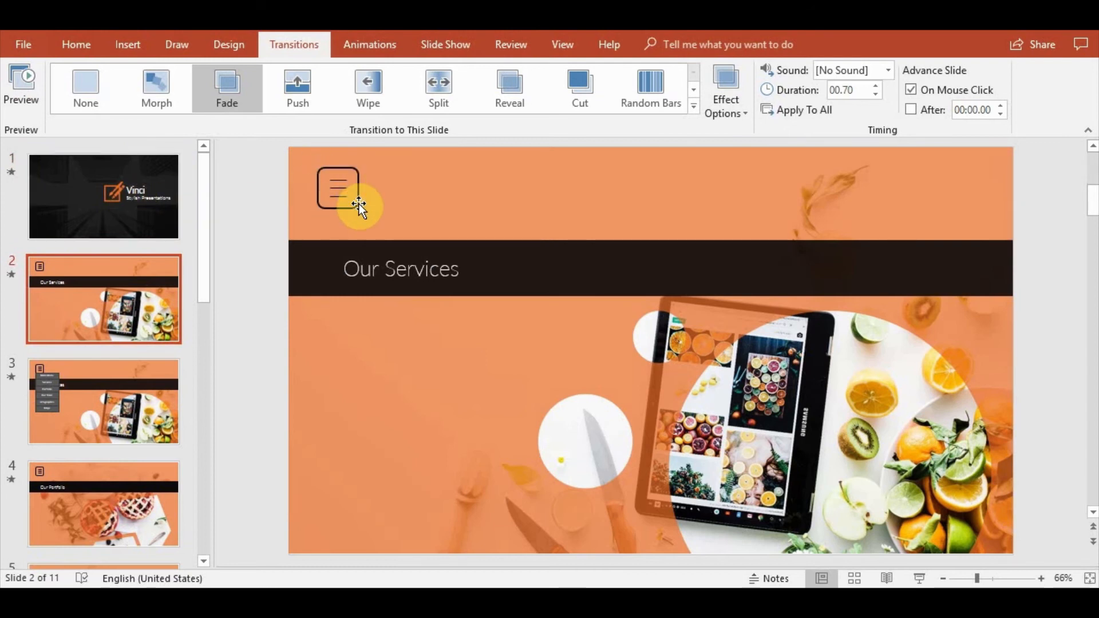
click(127, 45)
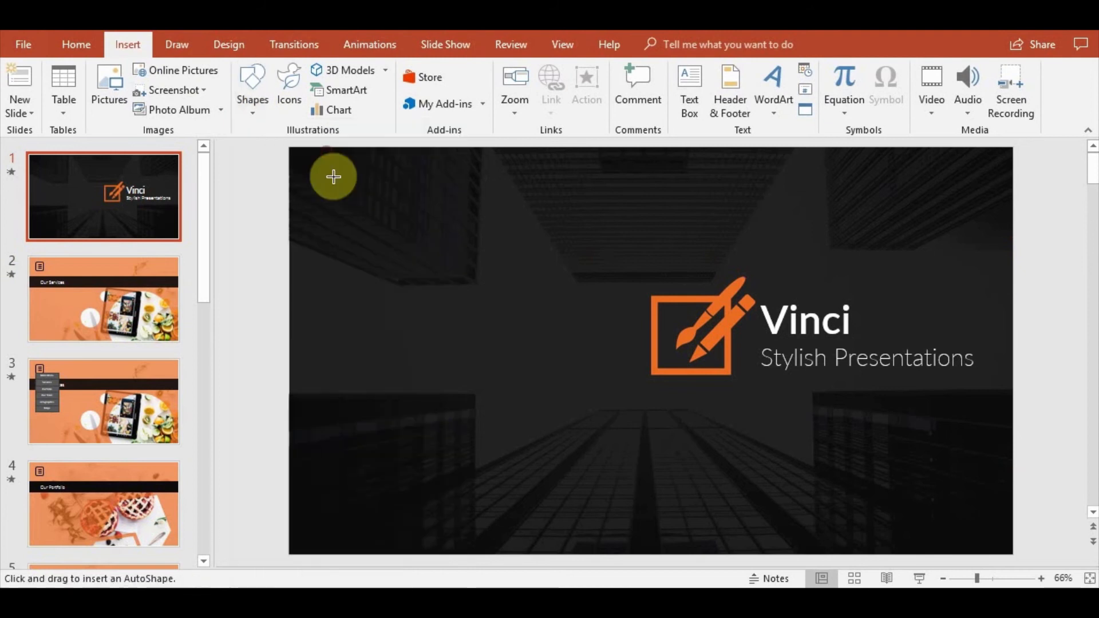
Draw a rounded square in the title slide's top-left corner and set its fill to No Fill.
drag(333, 175, 375, 217)
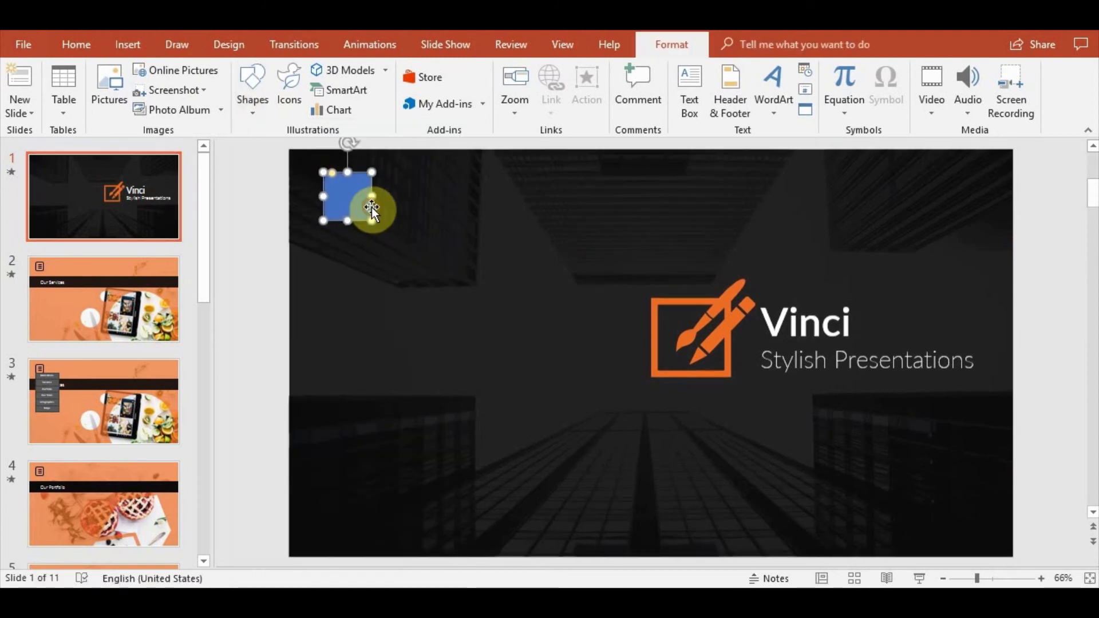
click(426, 70)
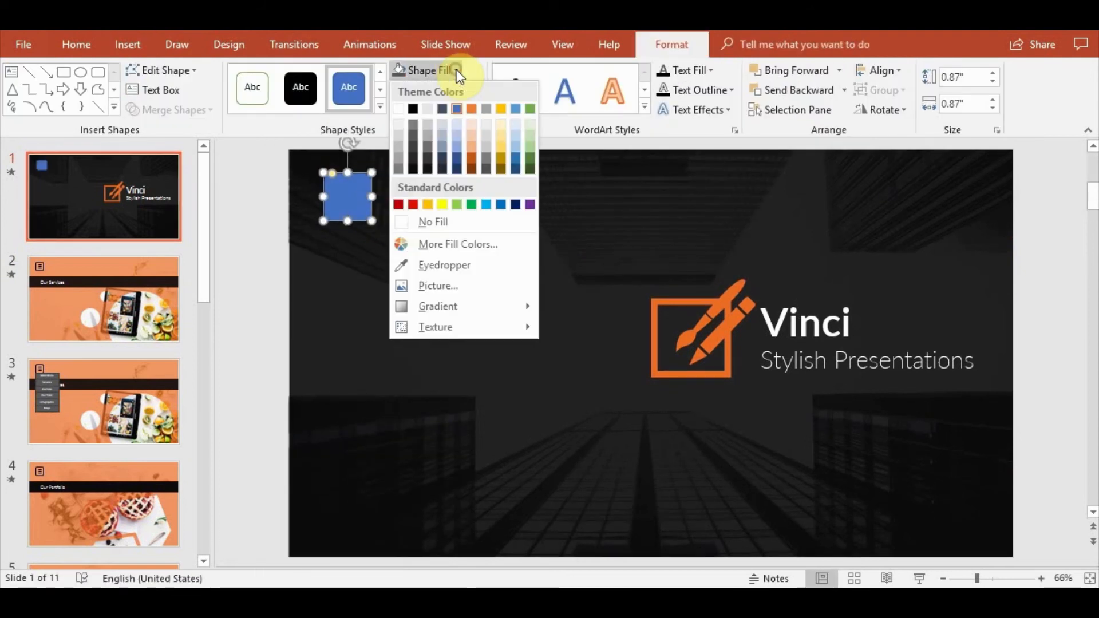
click(402, 109)
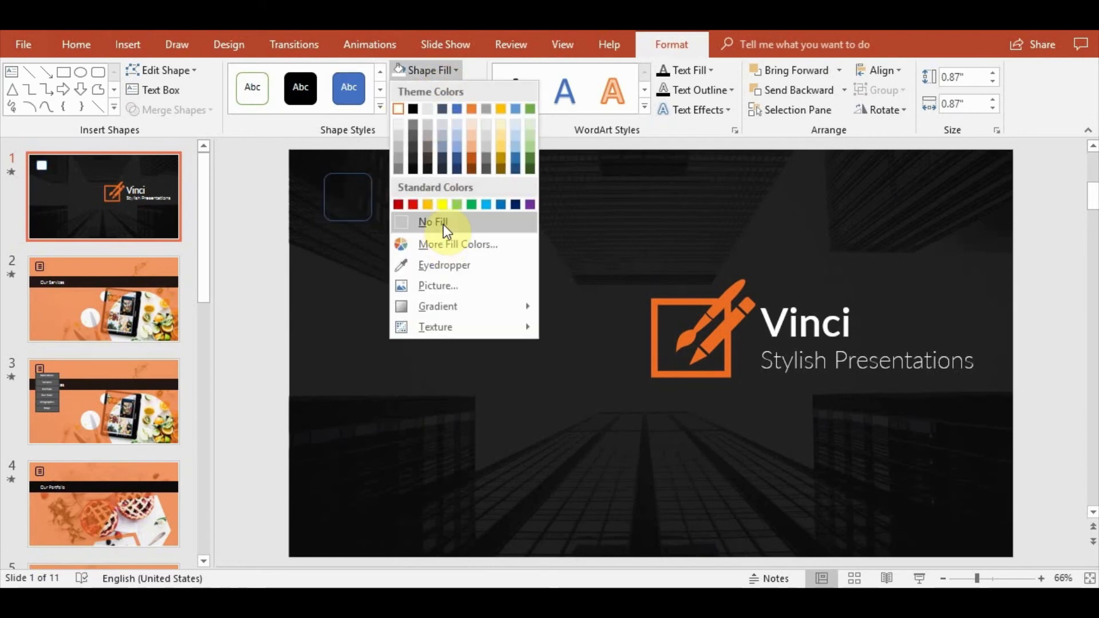
click(435, 89)
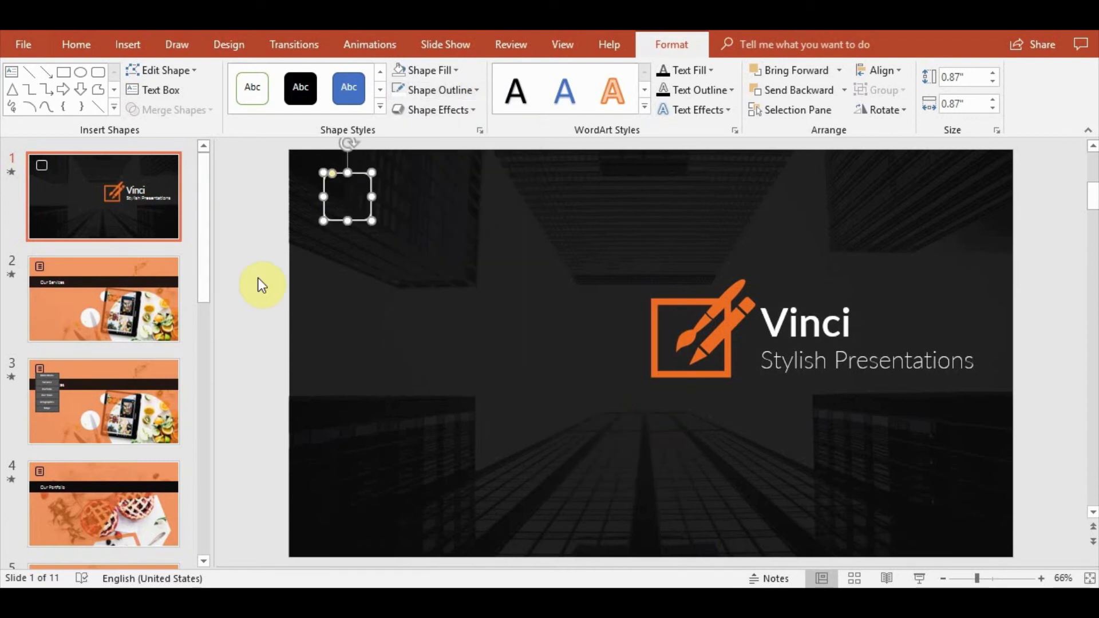
Draw a line inside the square from the Shapes gallery to start the menu icon.
click(127, 45)
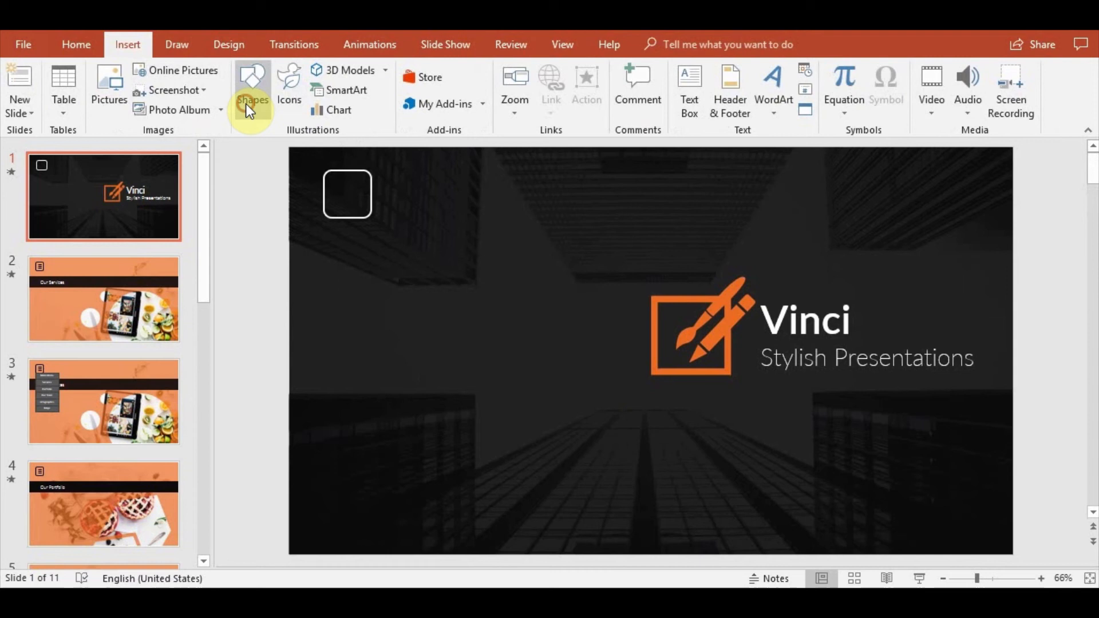
click(252, 91)
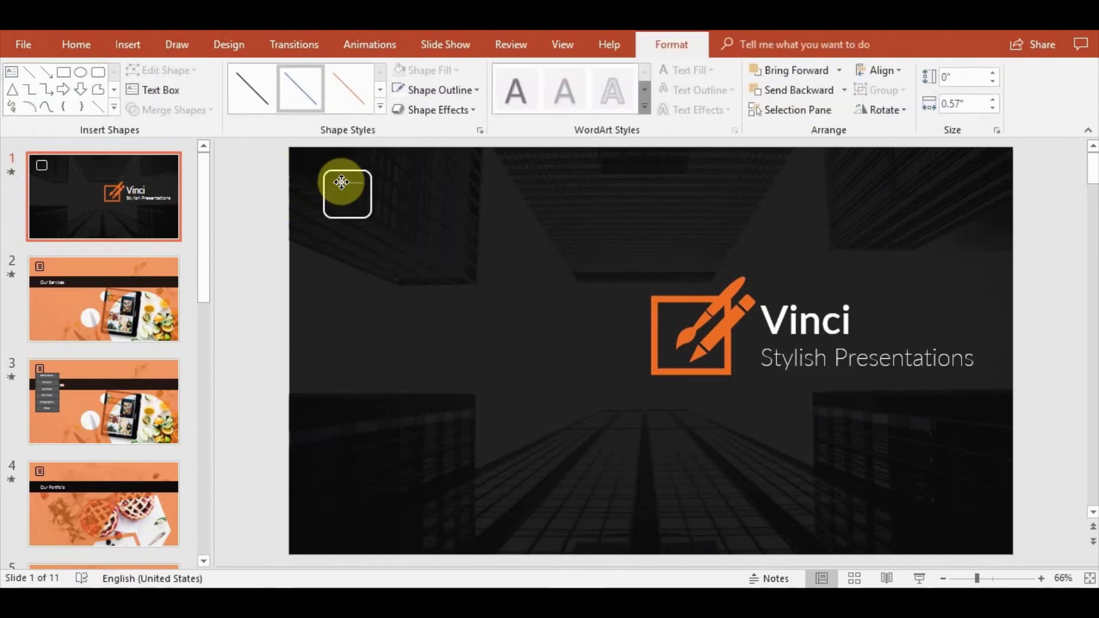
drag(341, 182, 348, 195)
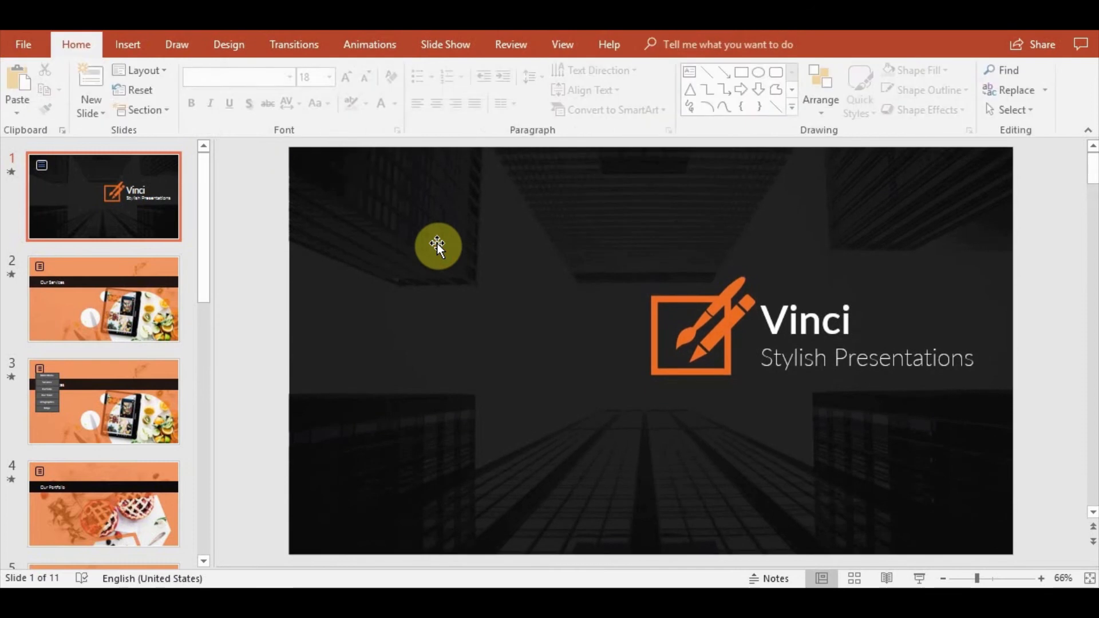
Copy the three hamburger lines from Our Services into the title slide's square and recolour them white.
click(103, 299)
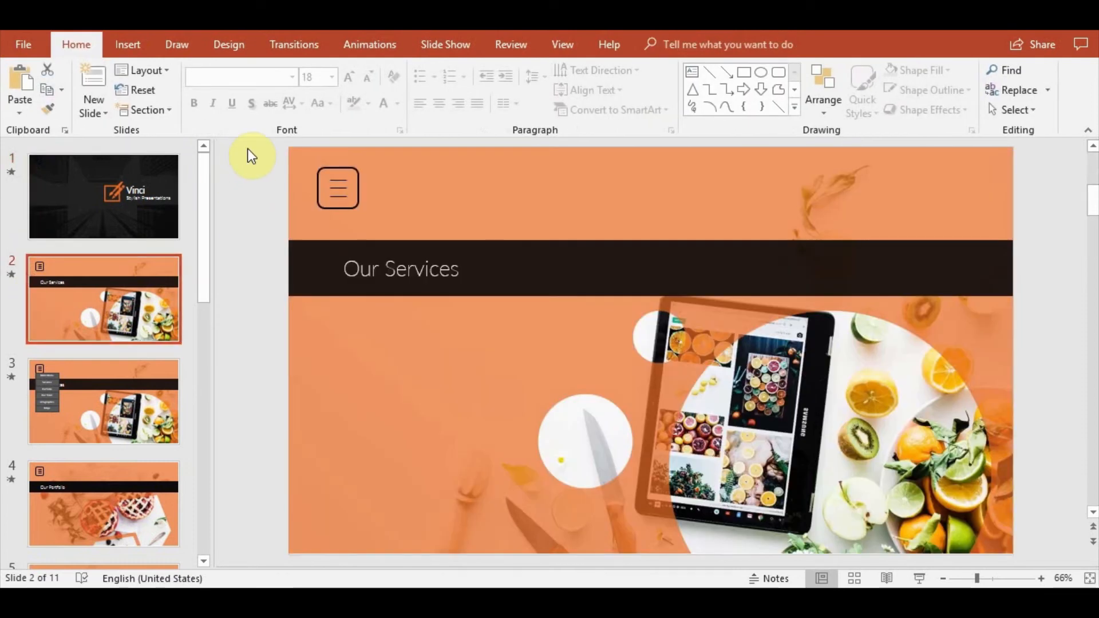
click(337, 188)
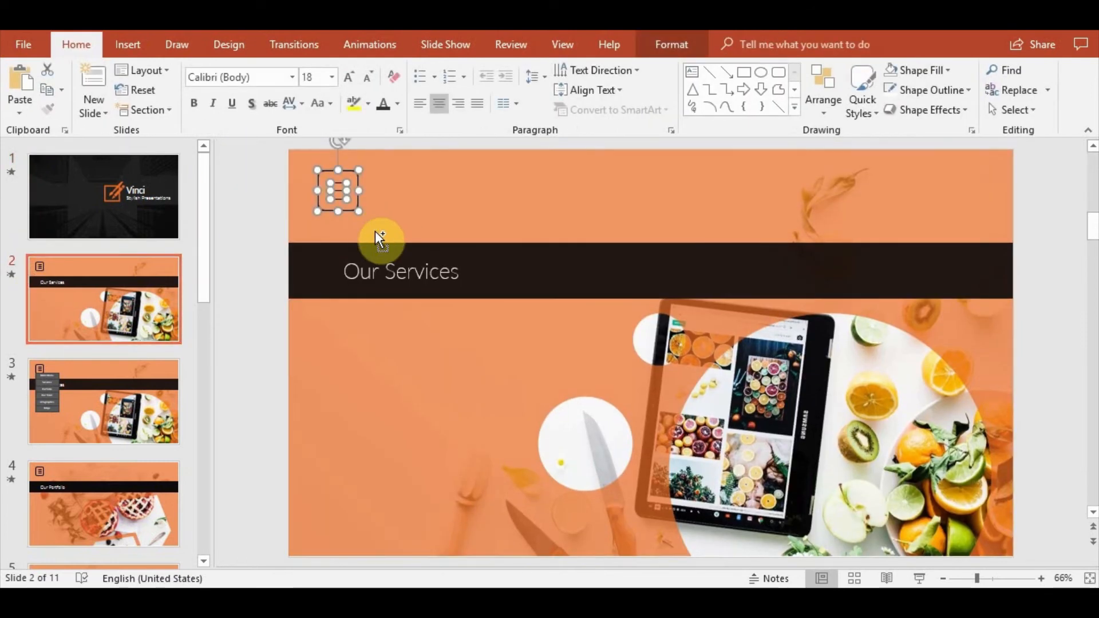
mouse_move(241, 217)
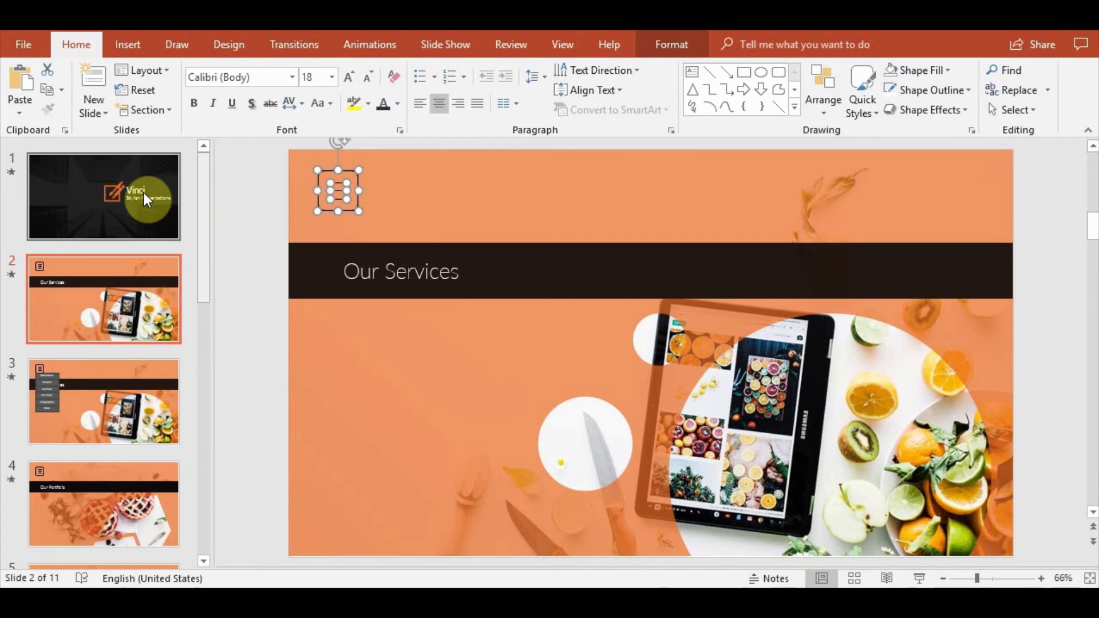
click(103, 195)
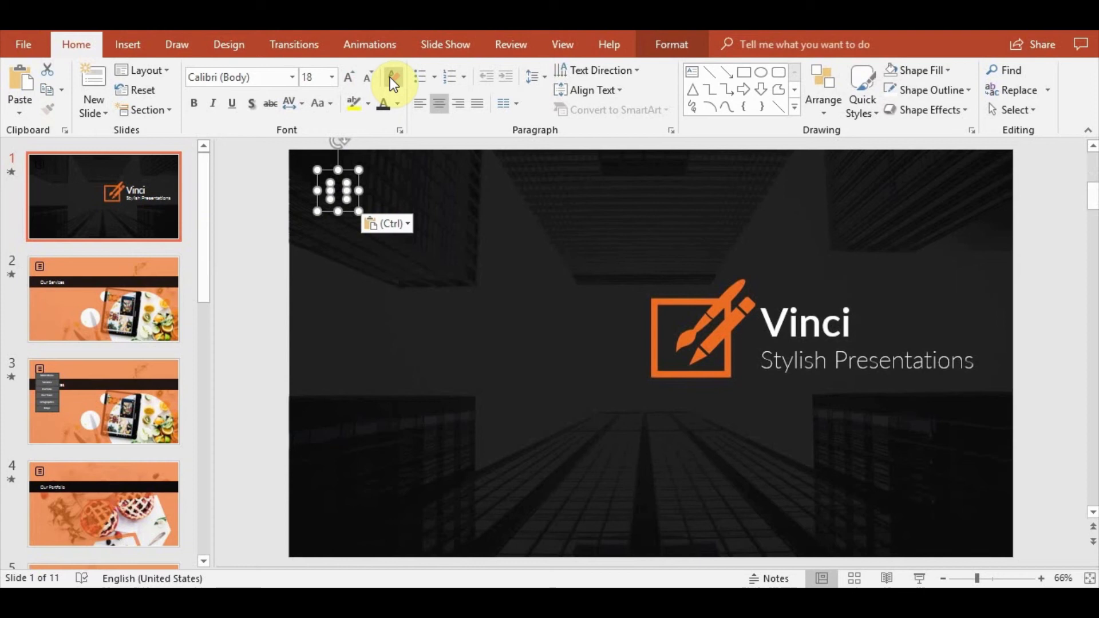
click(669, 45)
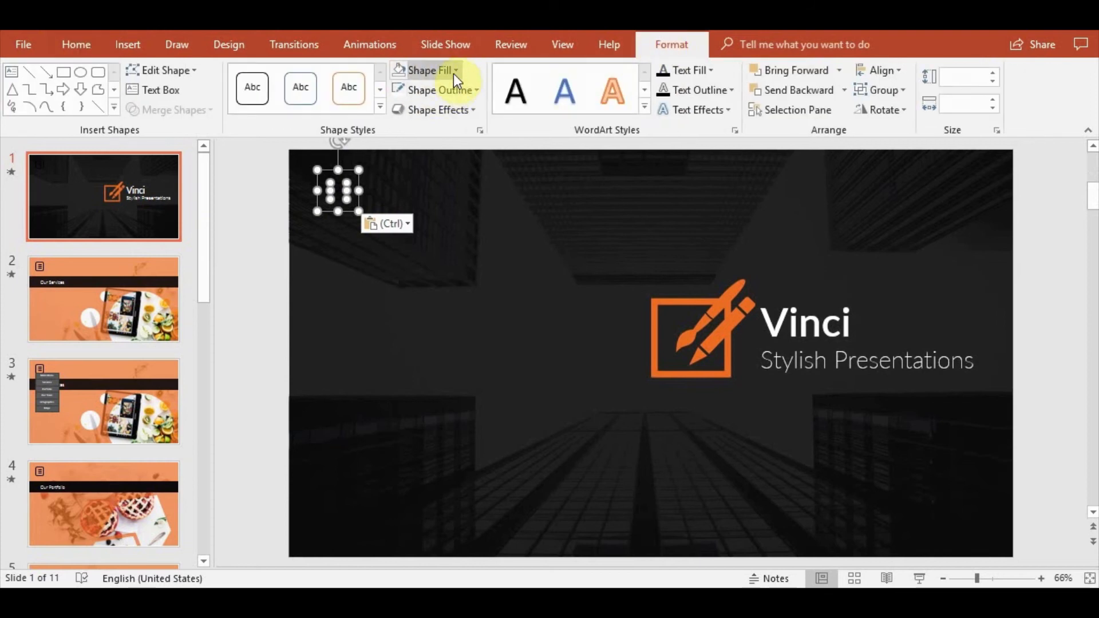
click(434, 89)
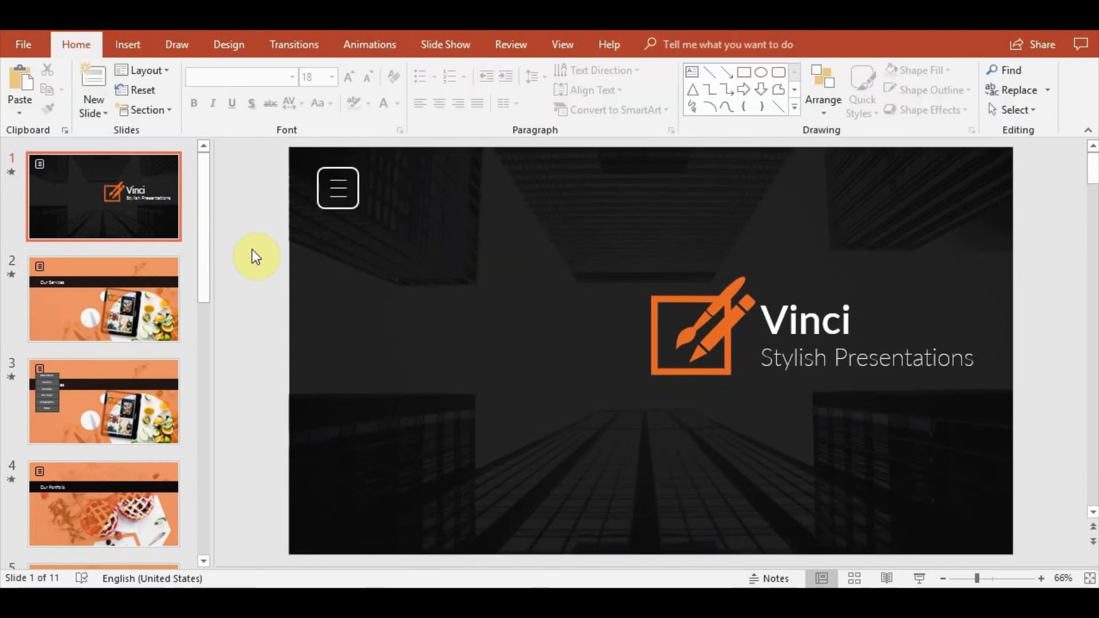
mouse_move(322, 212)
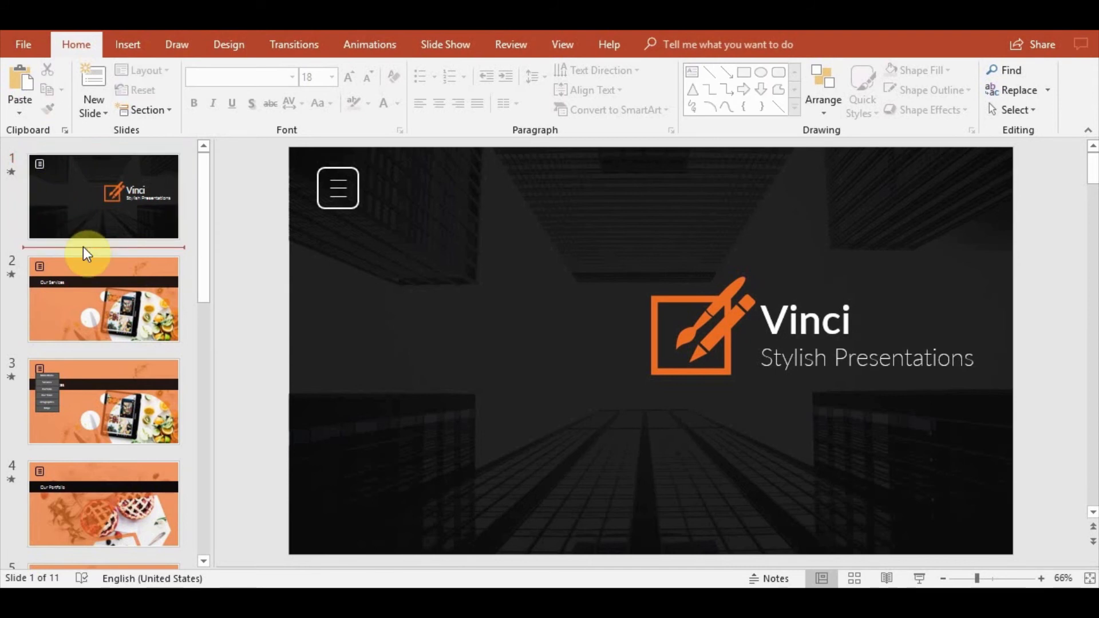
Paste a duplicate of the title slide as slide 2 and return to the original title slide.
key(ctrl+v)
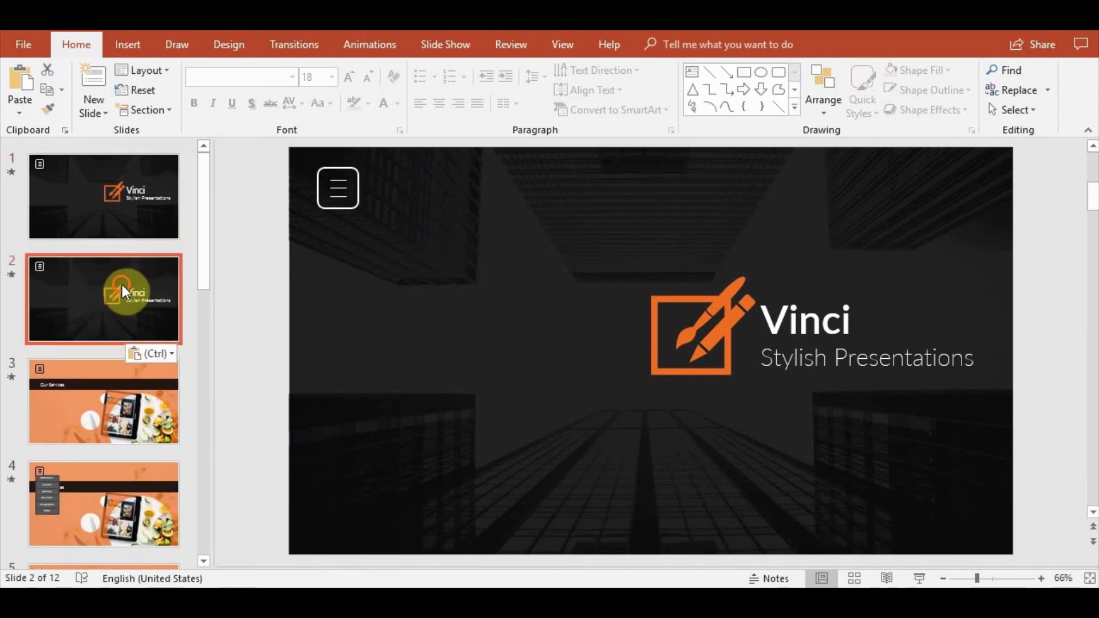
click(103, 195)
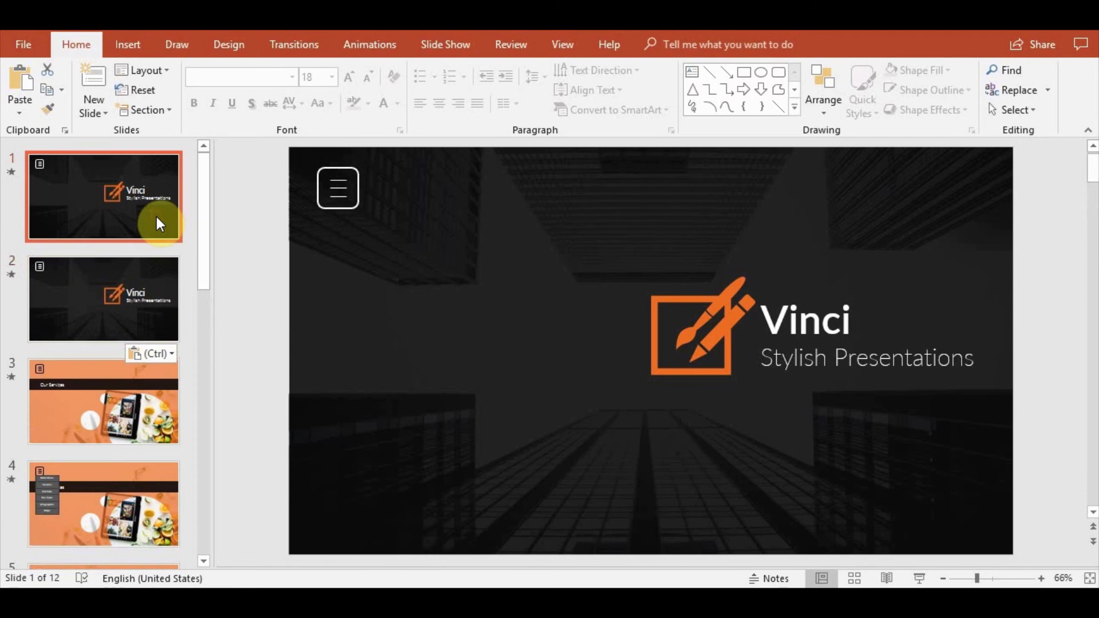
click(337, 187)
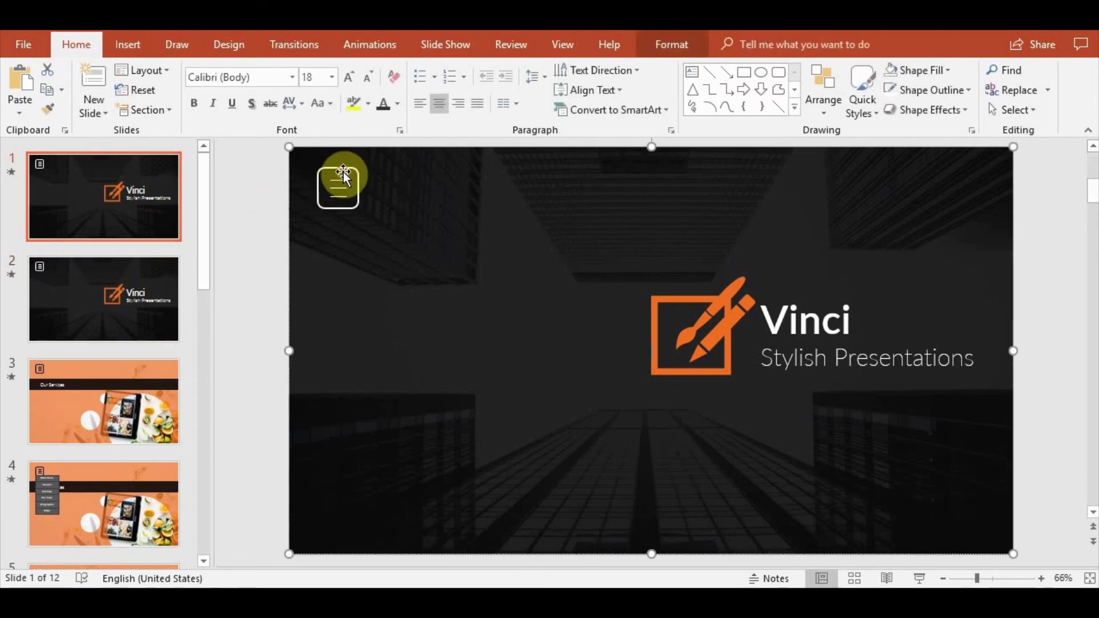
Hyperlink the title slide's menu button to Slide 2 via Place in This Document.
click(338, 182)
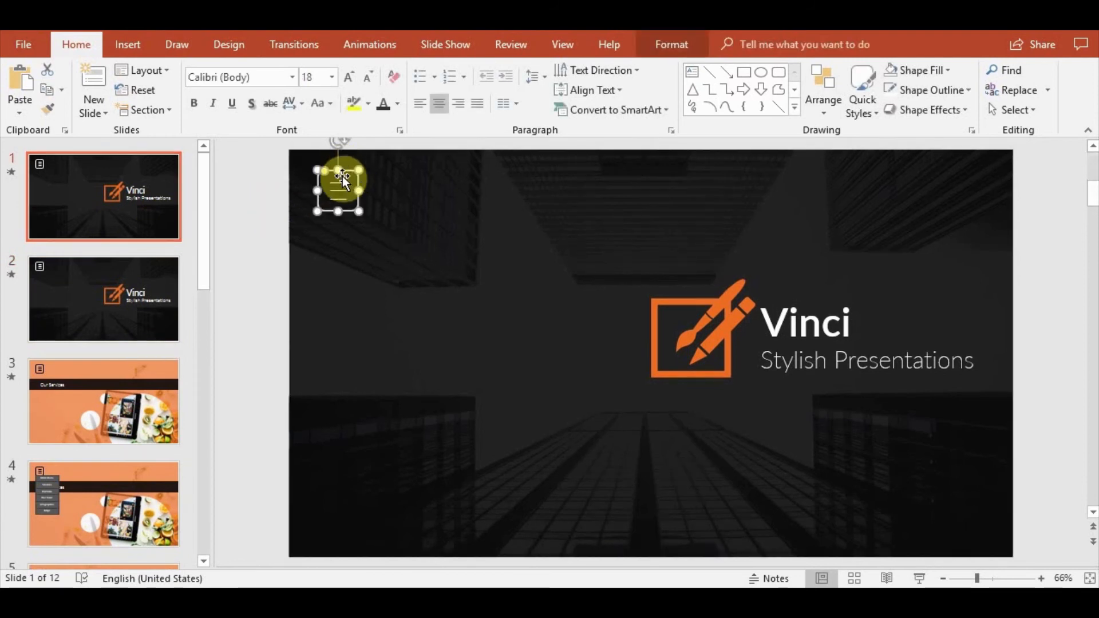
drag(339, 181, 357, 214)
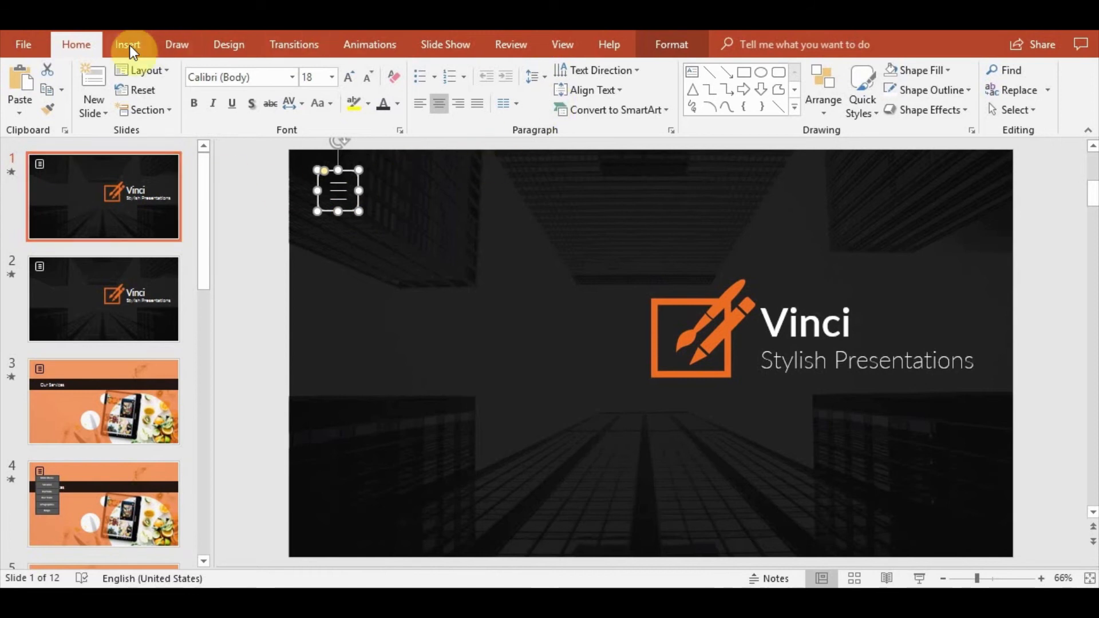
click(127, 45)
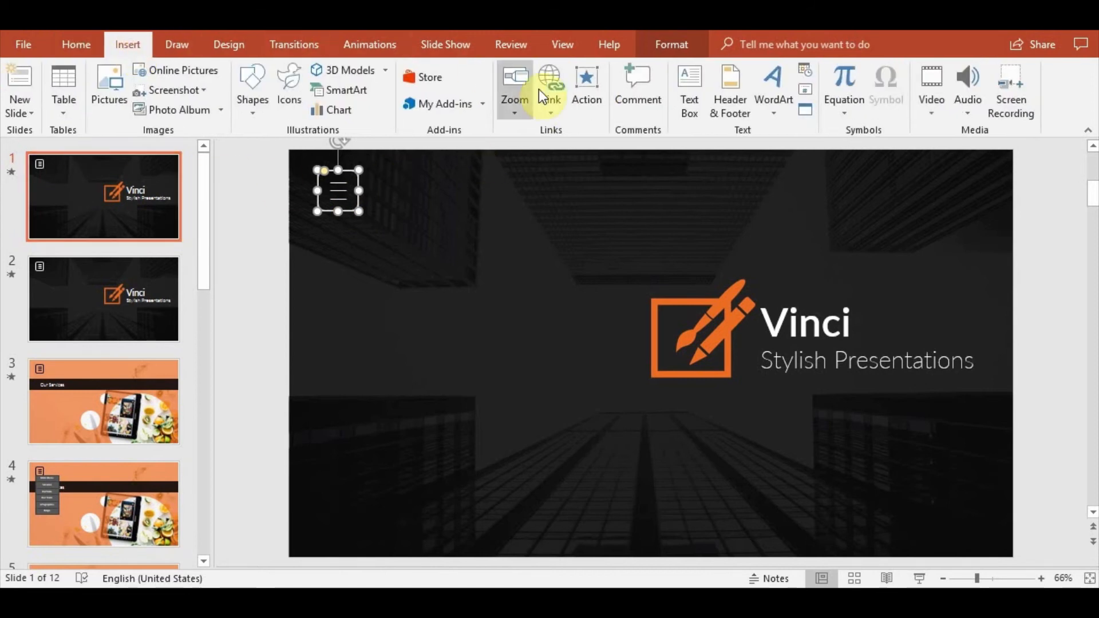
click(551, 84)
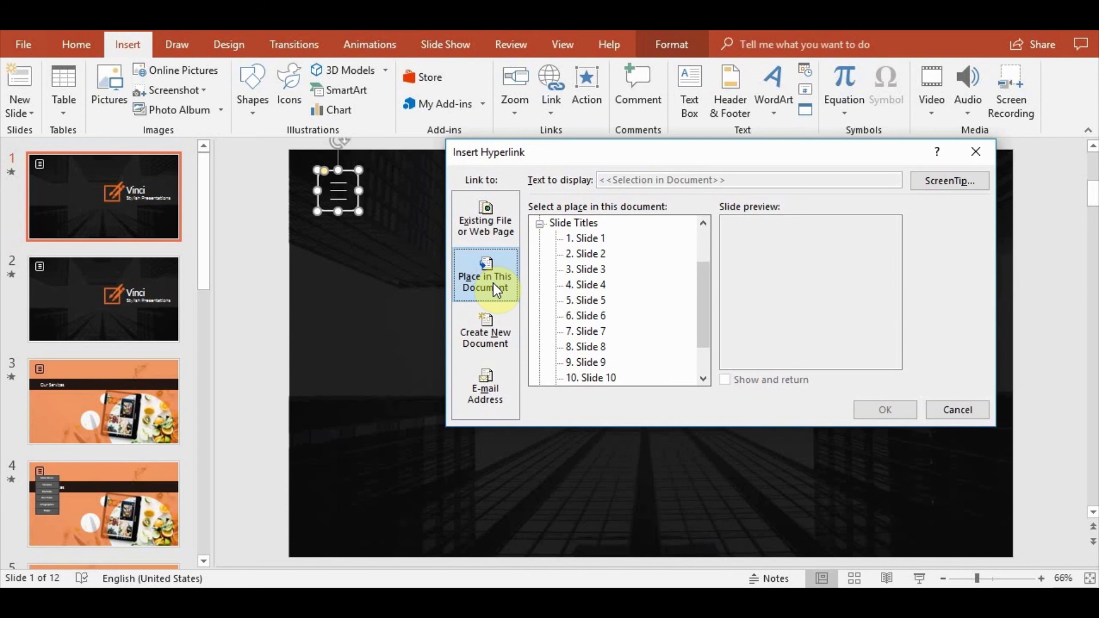
click(585, 254)
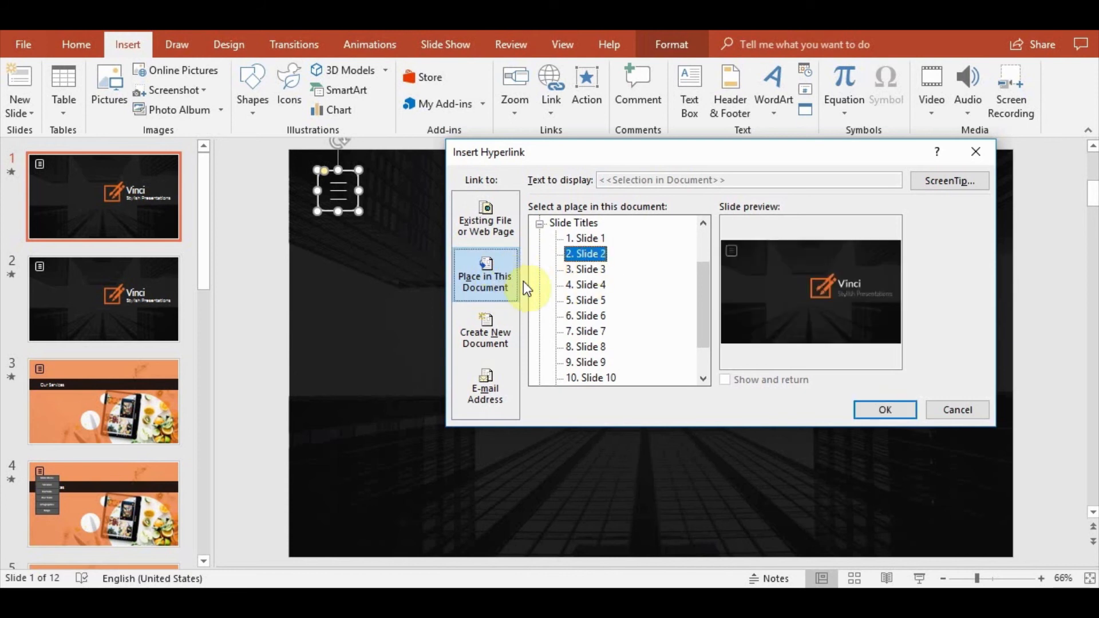
mouse_move(885, 410)
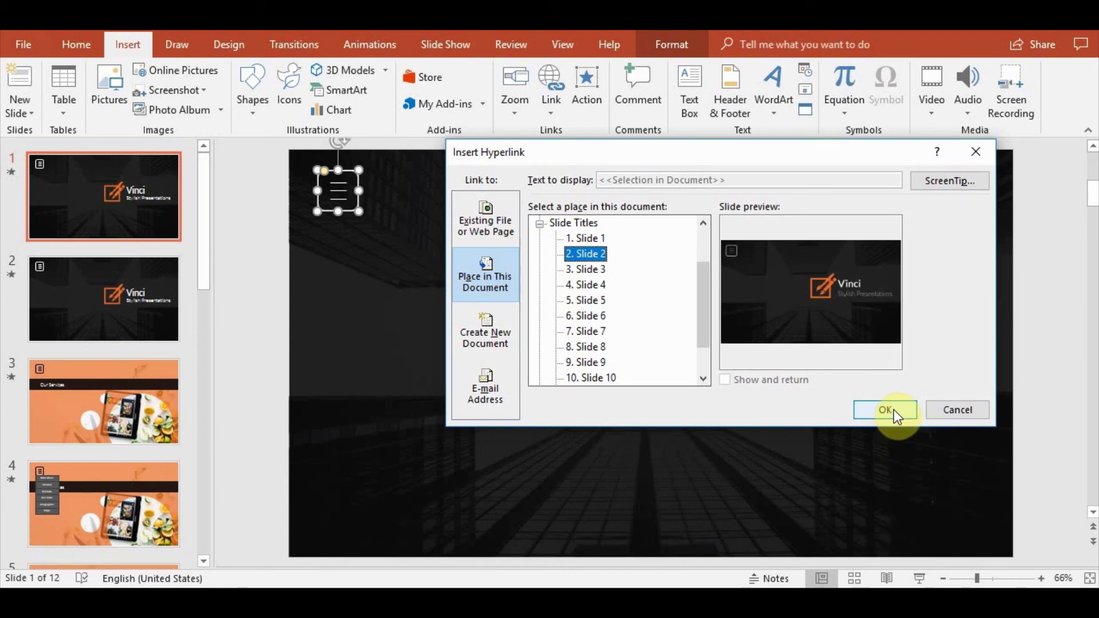
click(885, 410)
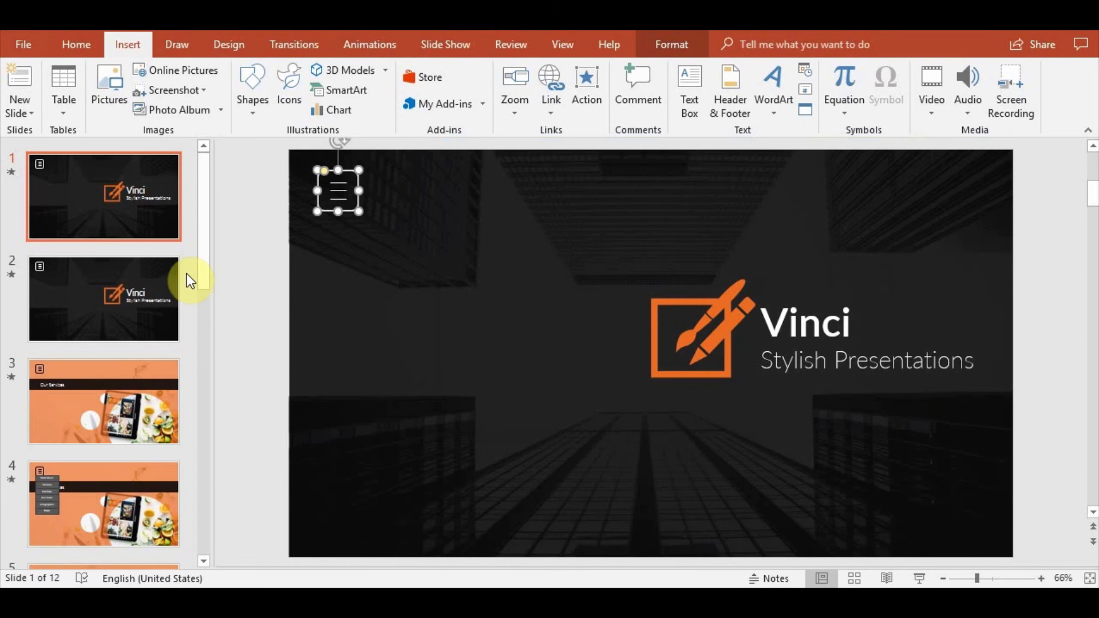
mouse_move(140, 277)
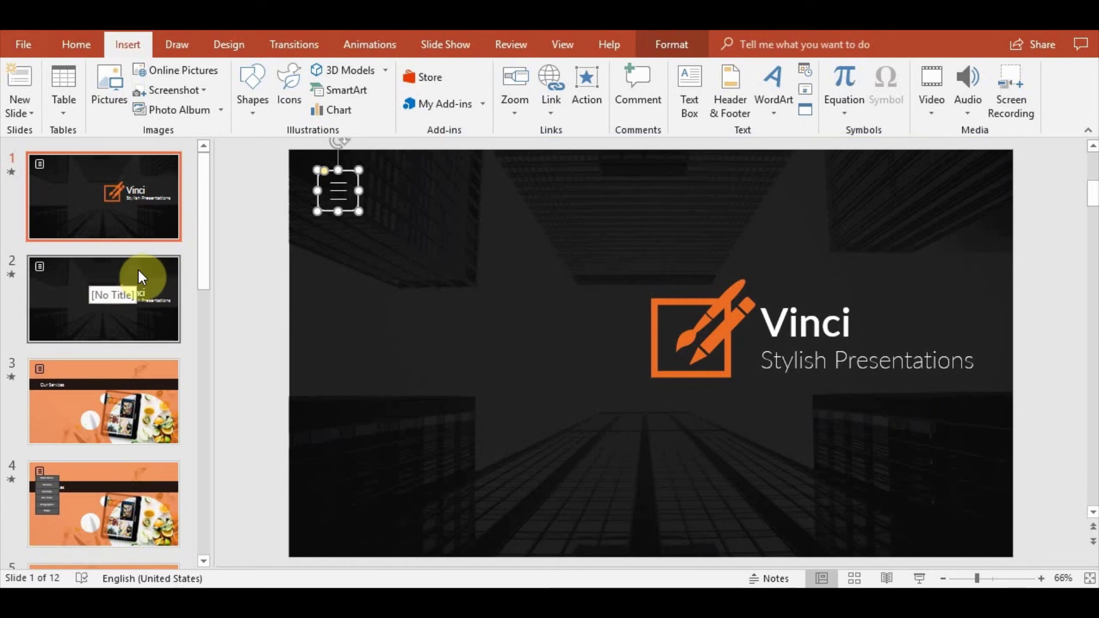
Hyperlink slide 2's menu button back to Slide 1 and return to slide 1.
click(103, 297)
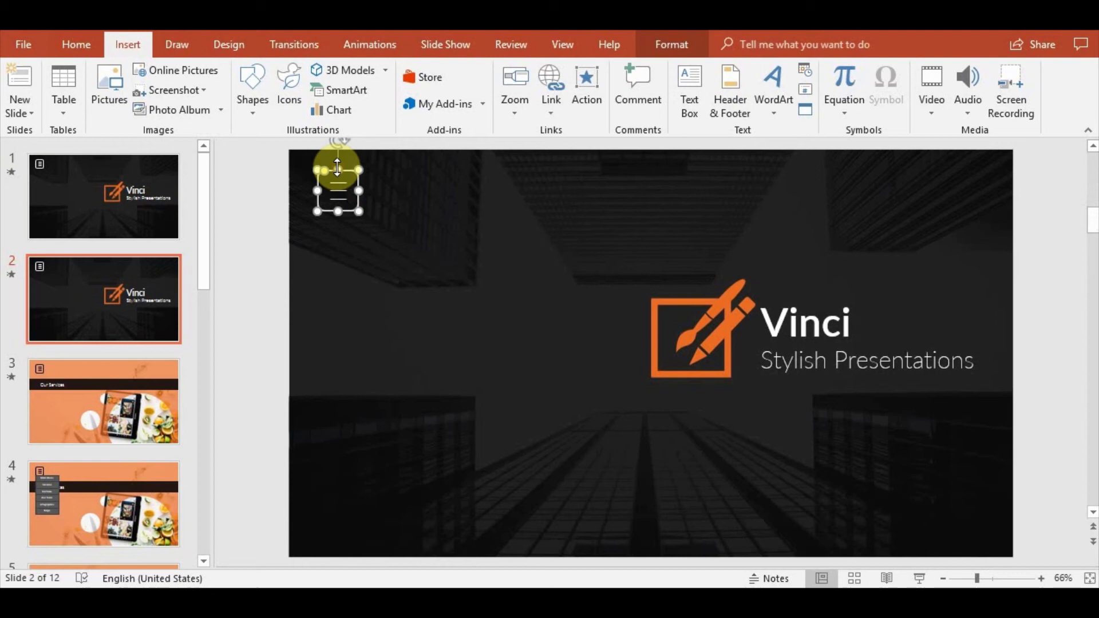
click(551, 83)
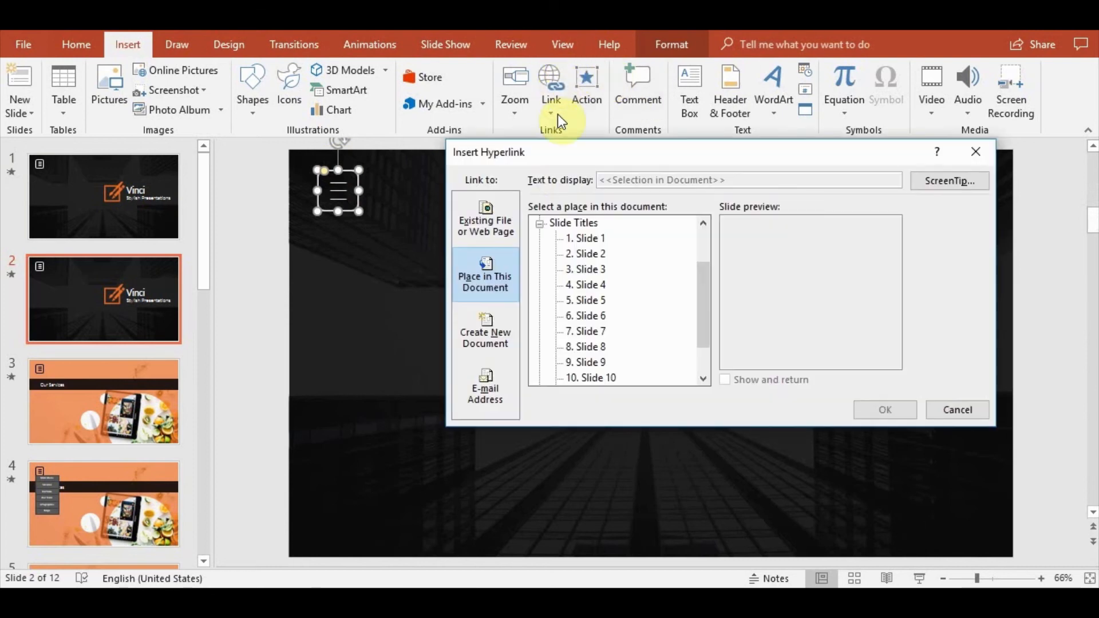
mouse_move(536, 152)
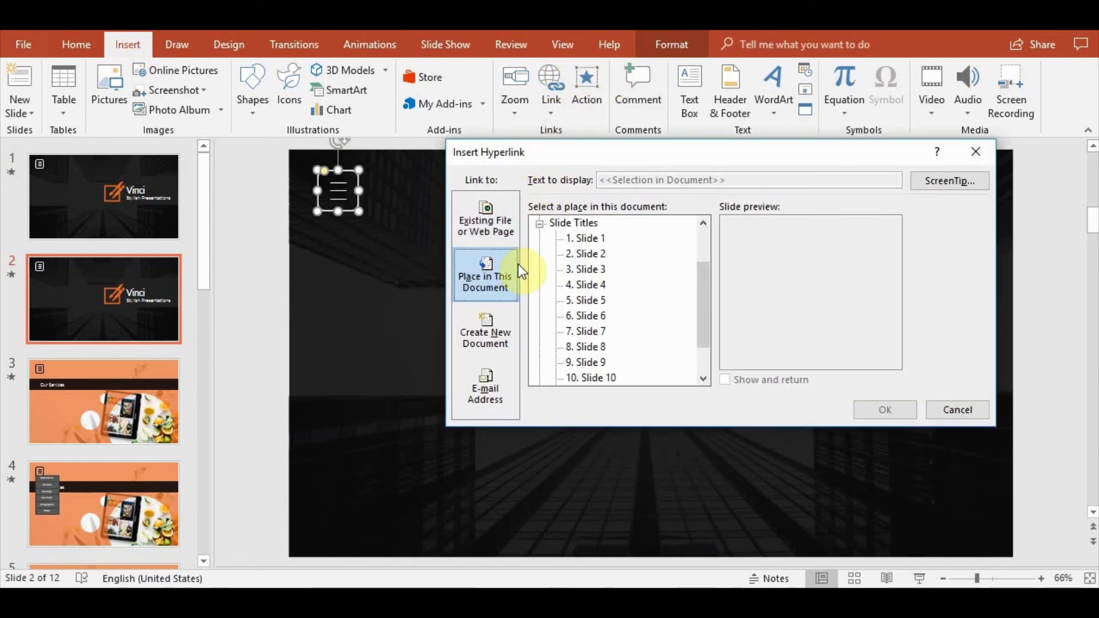
mouse_move(581, 291)
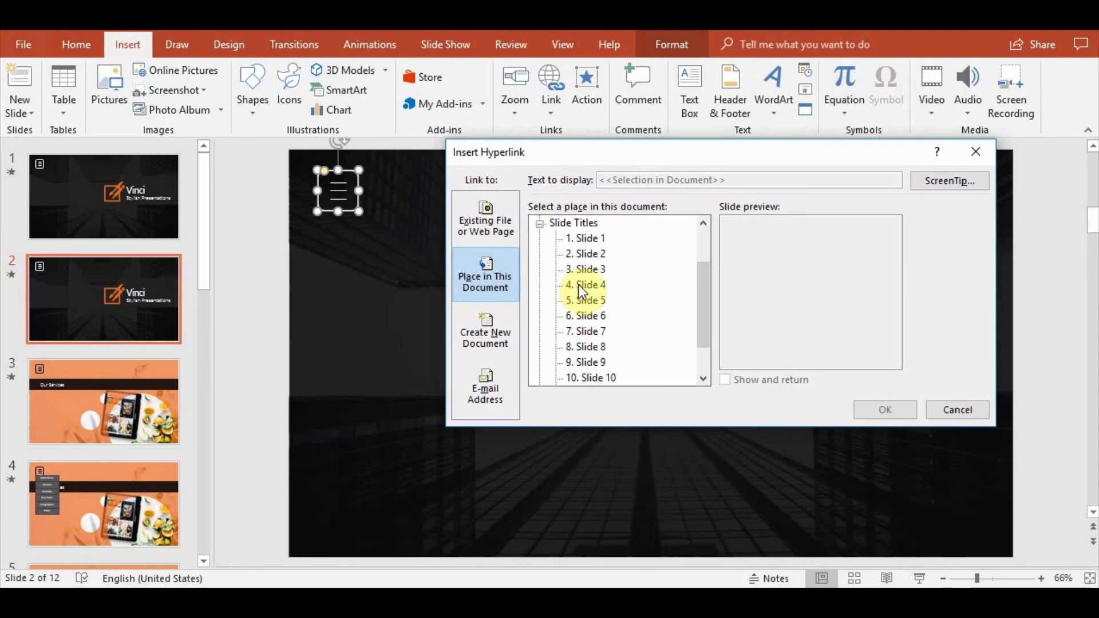
click(584, 238)
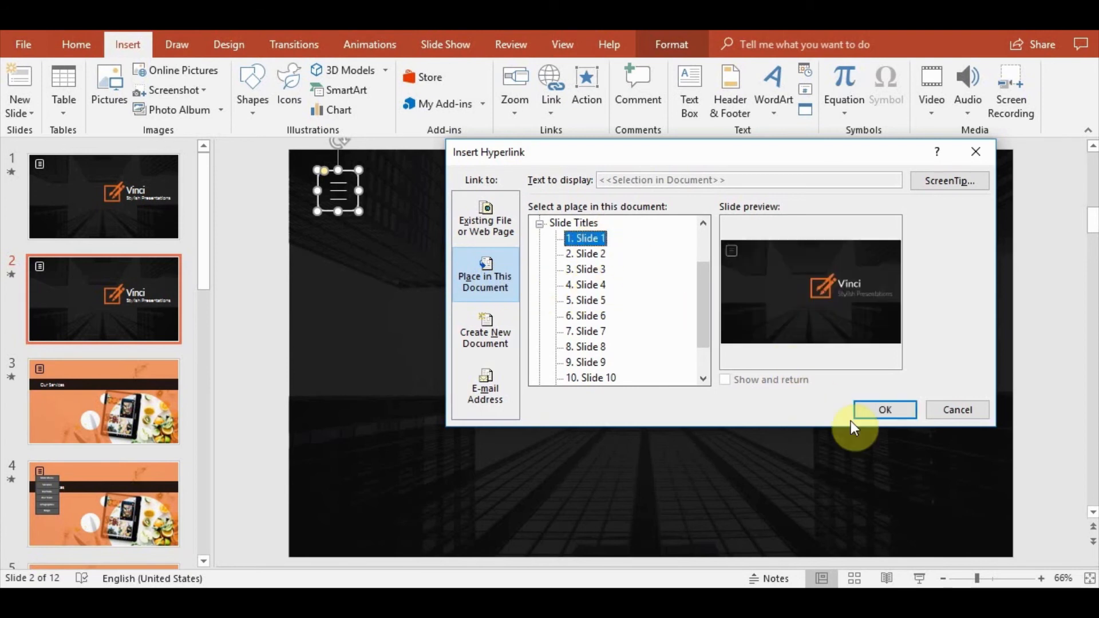
click(882, 410)
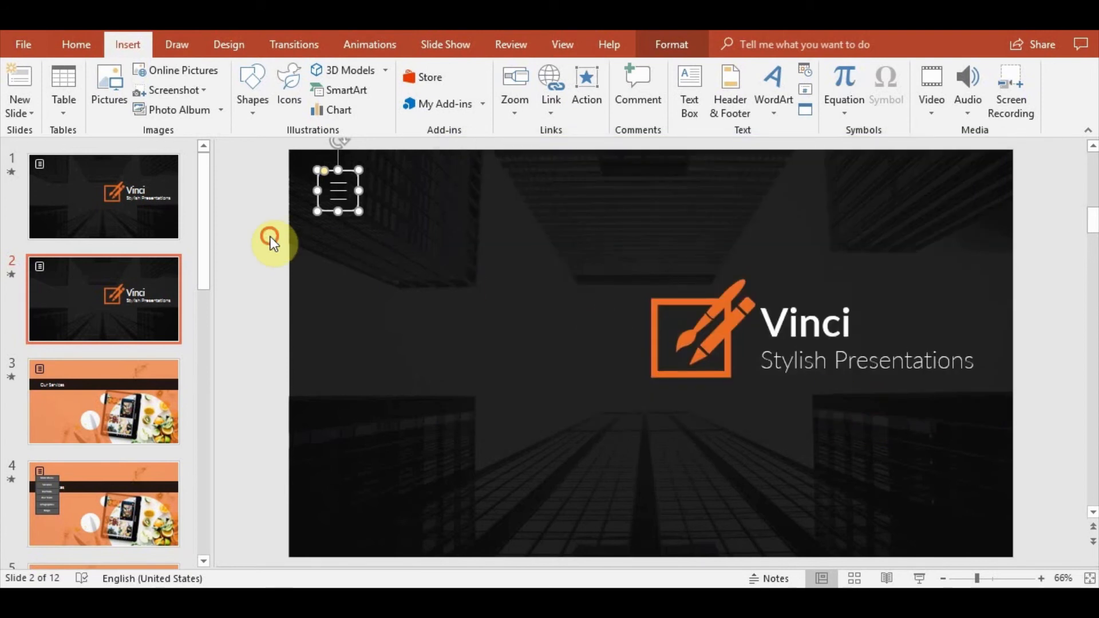
click(104, 196)
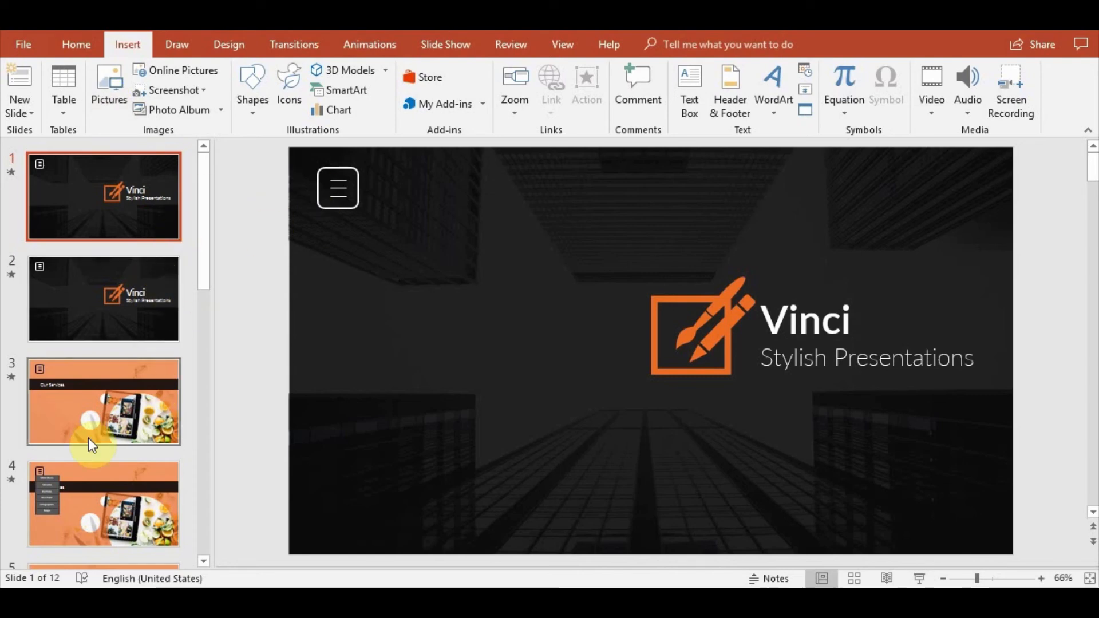
Copy slide 4's dropdown category buttons (Main Manu through Maps) and head back to slide 2.
click(103, 504)
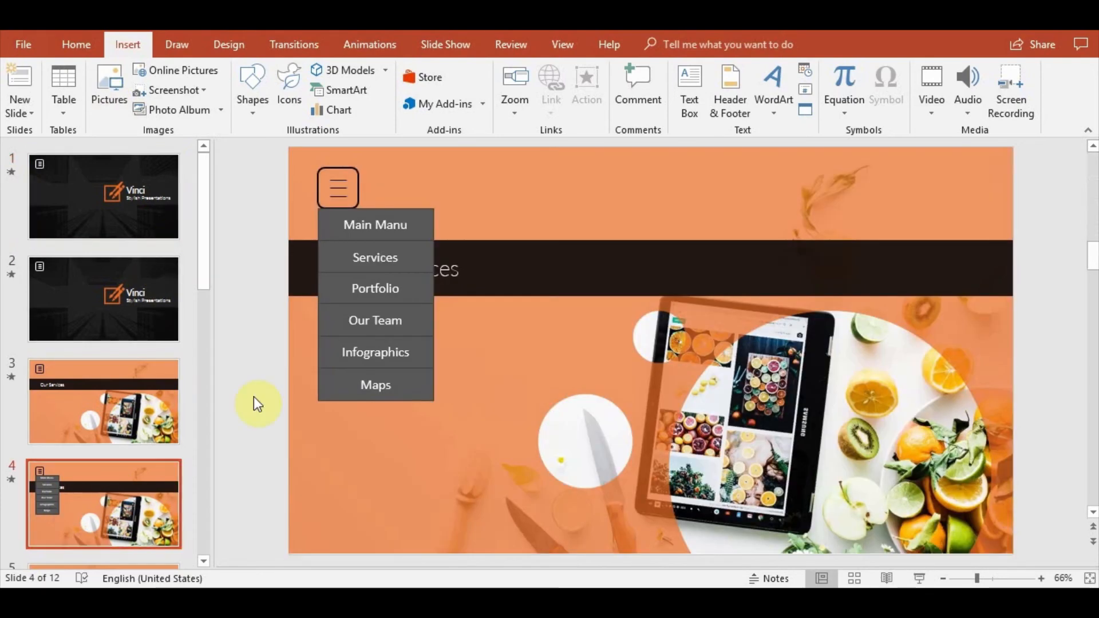
mouse_move(375, 257)
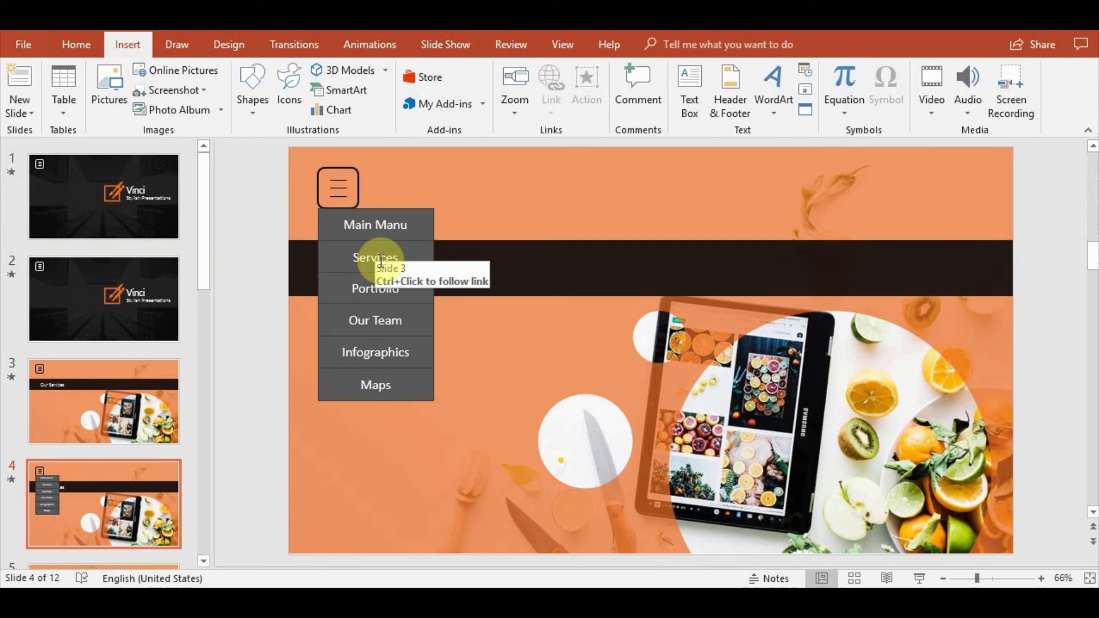
mouse_move(245, 229)
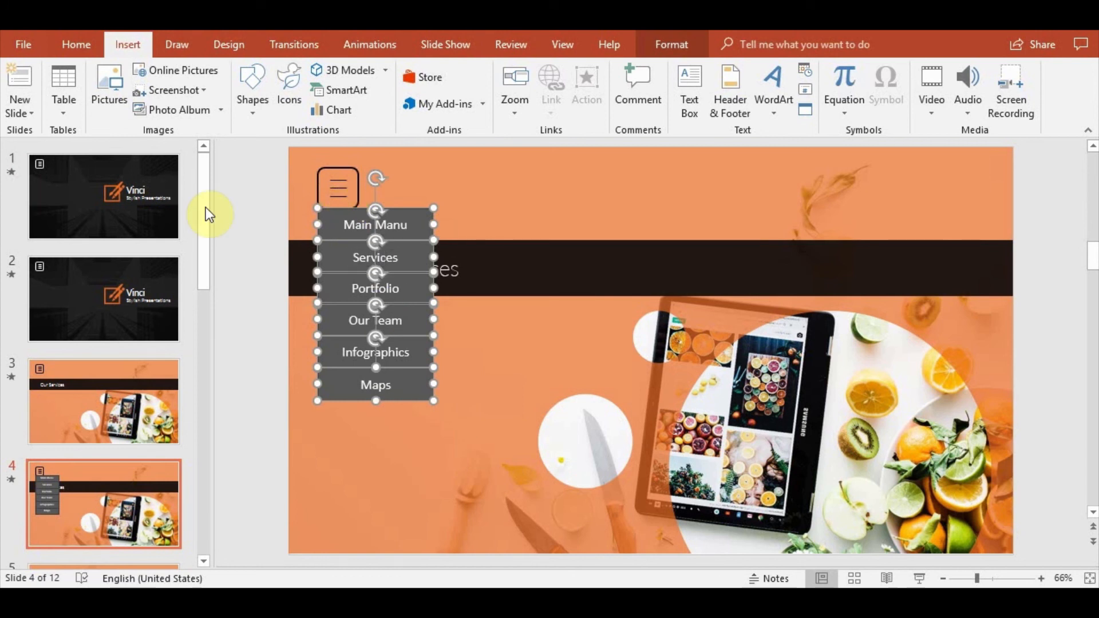
click(104, 298)
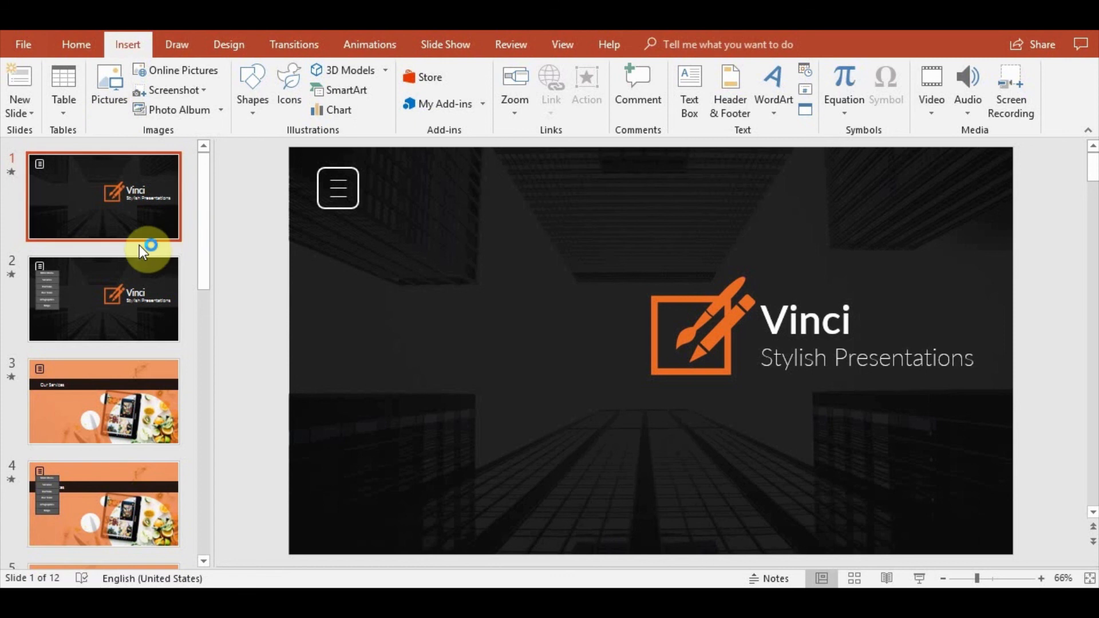
Review the pasted dropdown list on slide 2 and switch to the Fade transition settings.
click(104, 298)
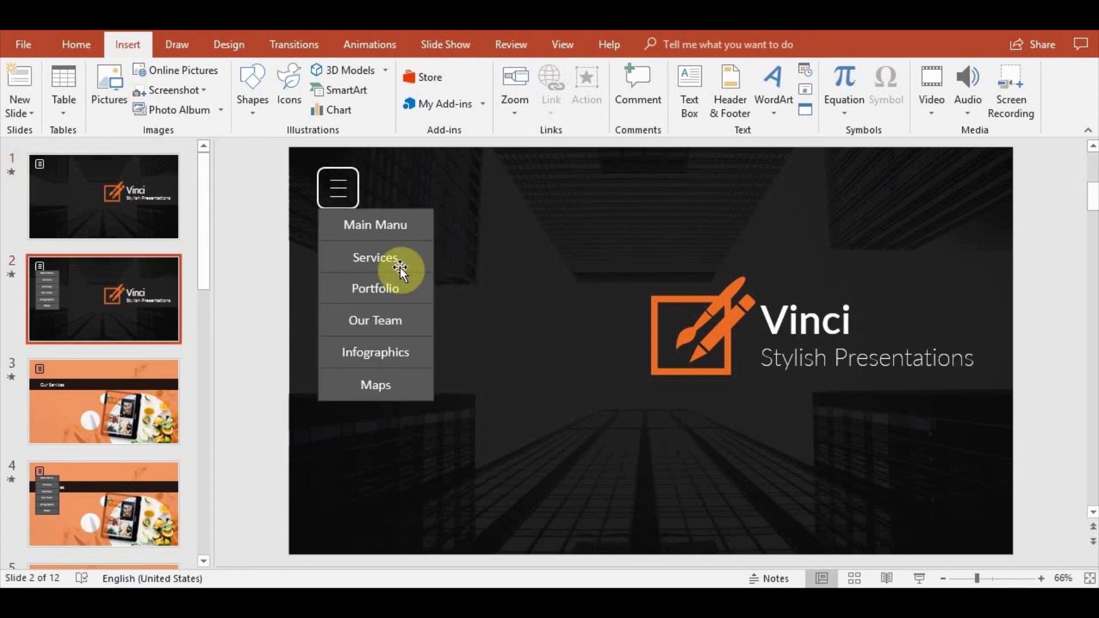
click(294, 44)
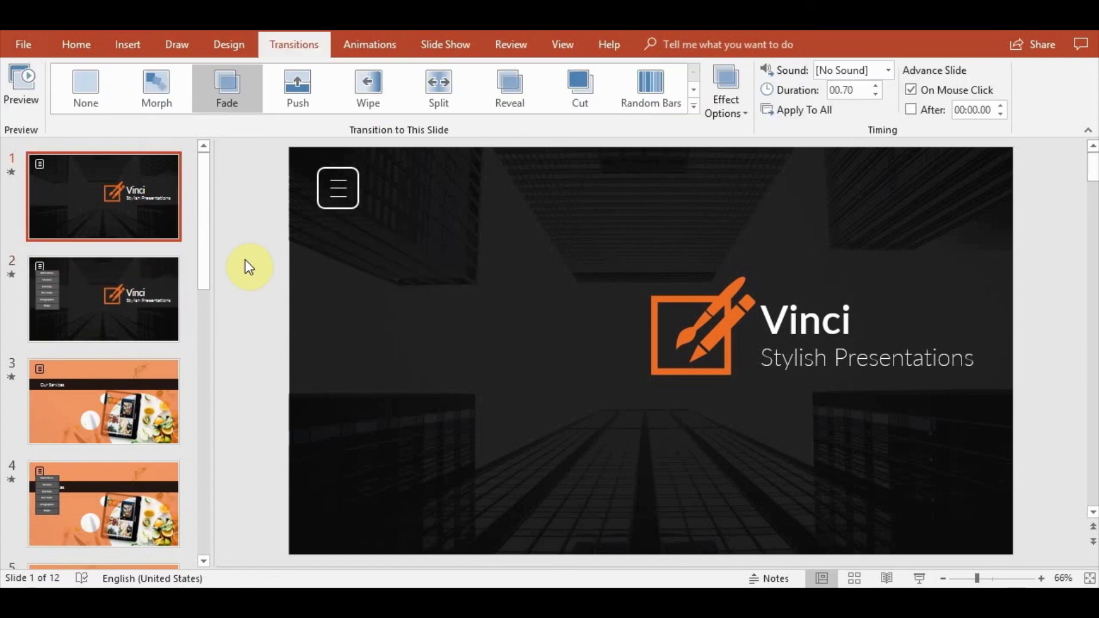
click(103, 297)
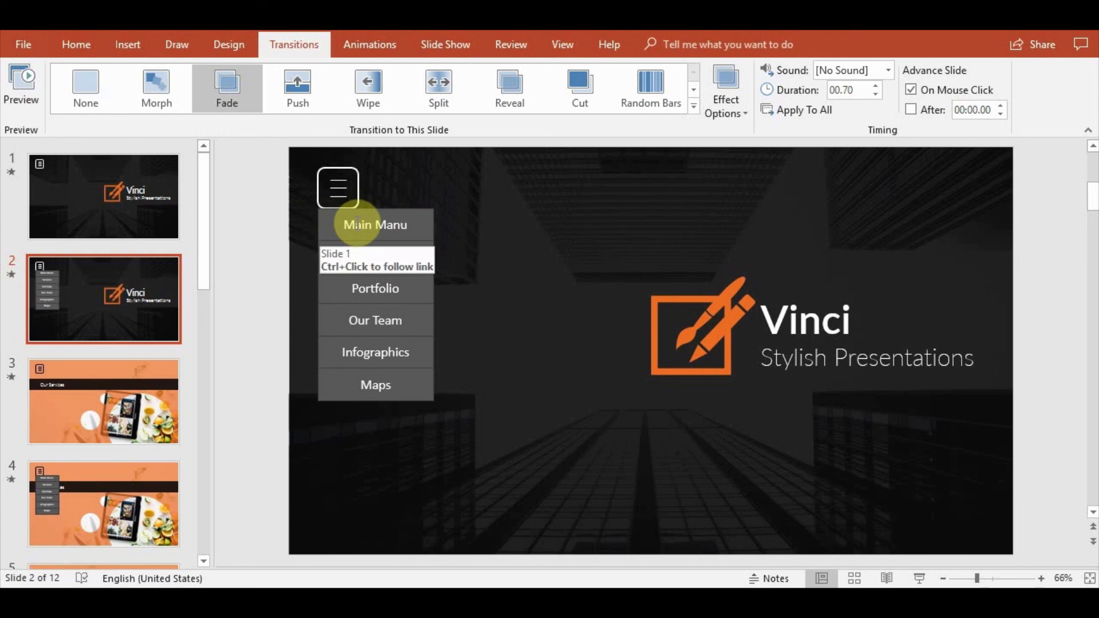
mouse_move(483, 243)
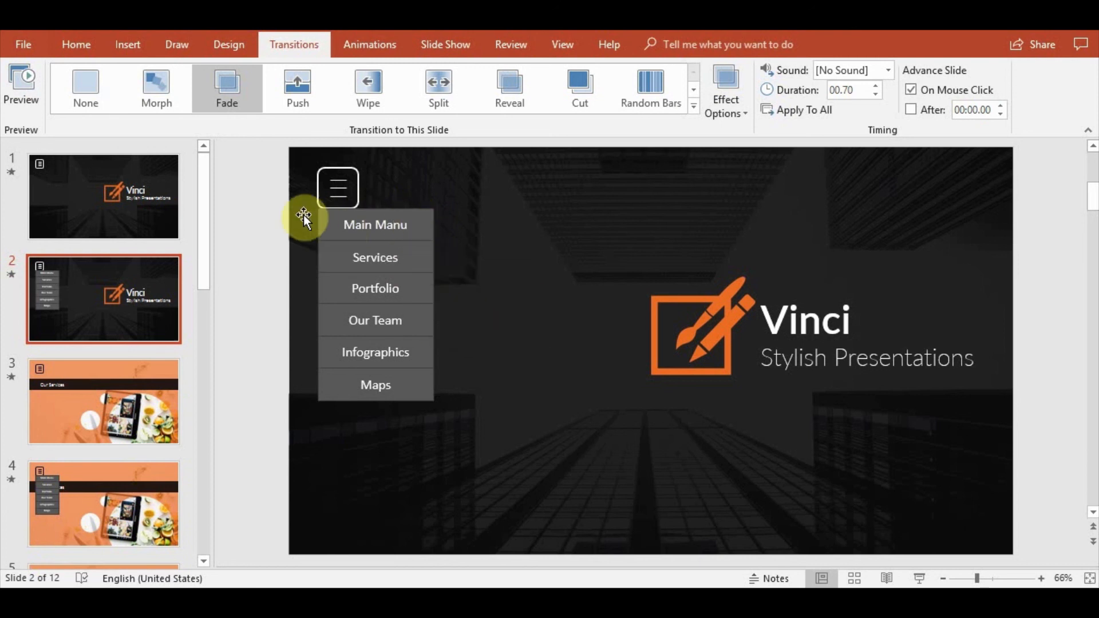
mouse_move(135, 452)
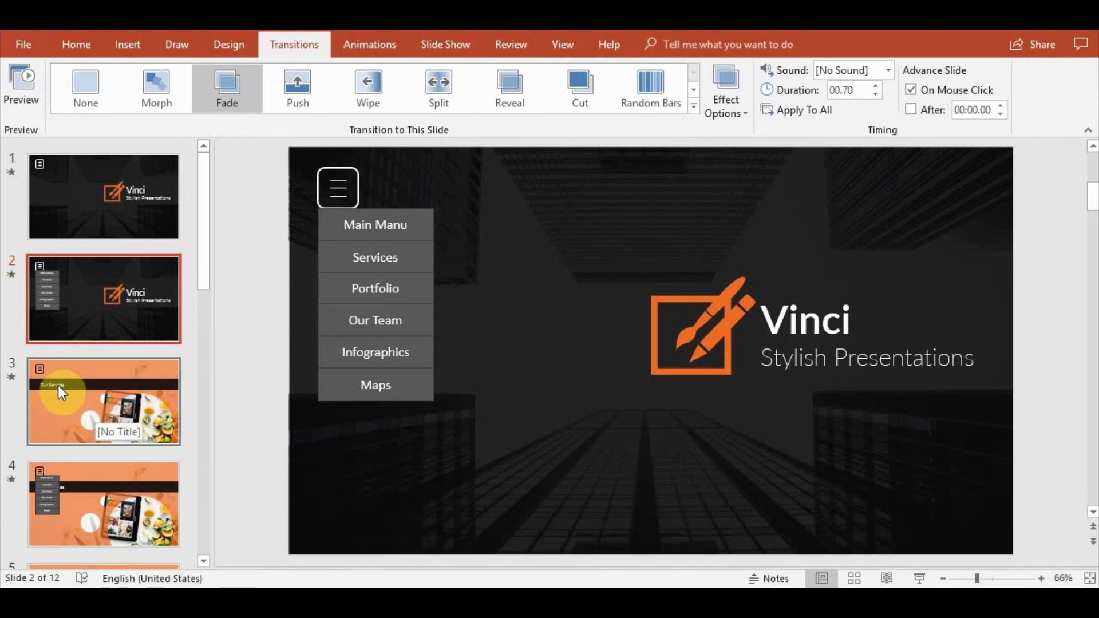
mouse_move(255, 351)
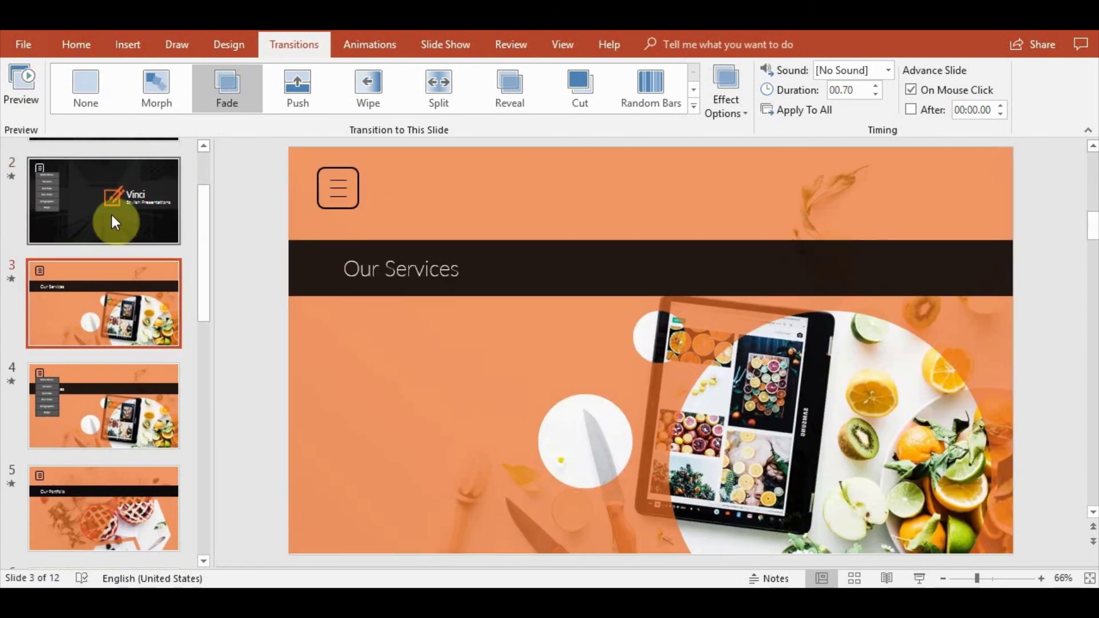
click(103, 202)
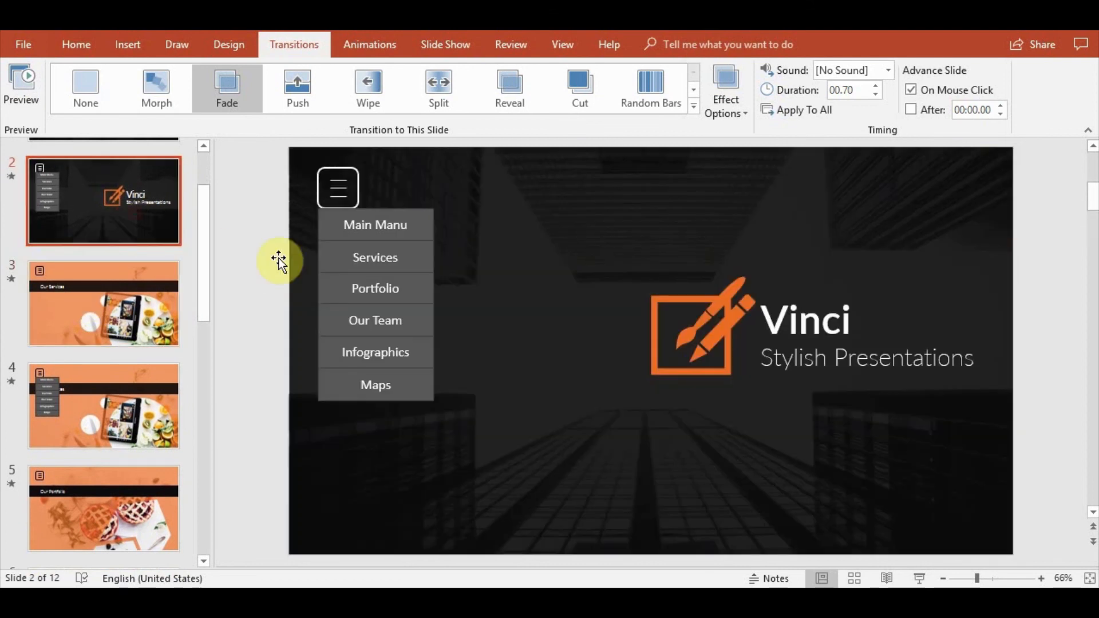
click(103, 361)
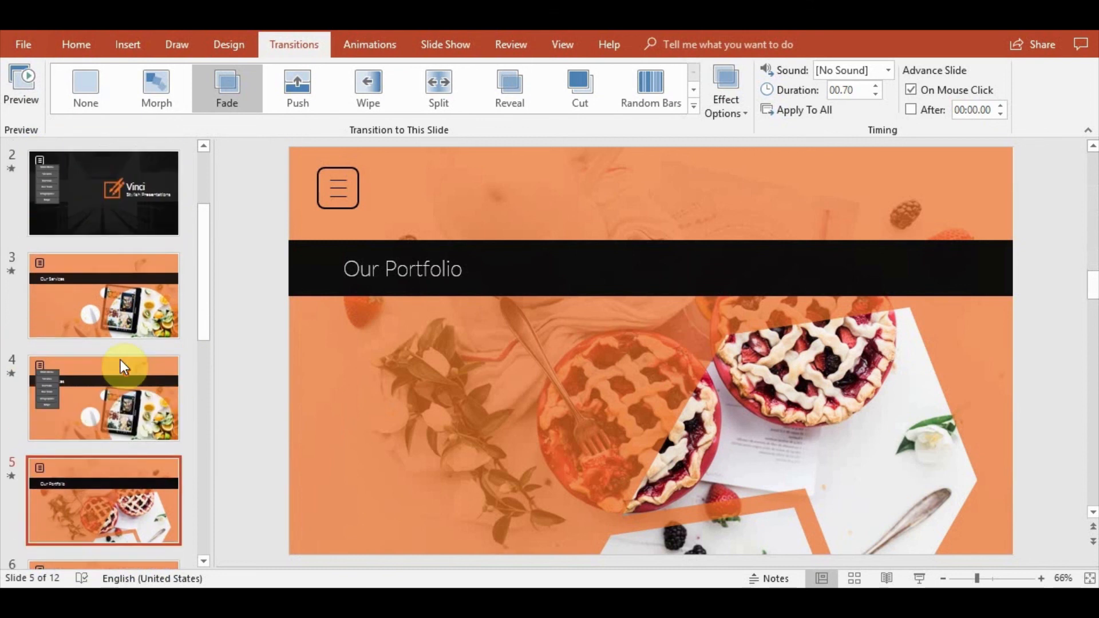
click(103, 302)
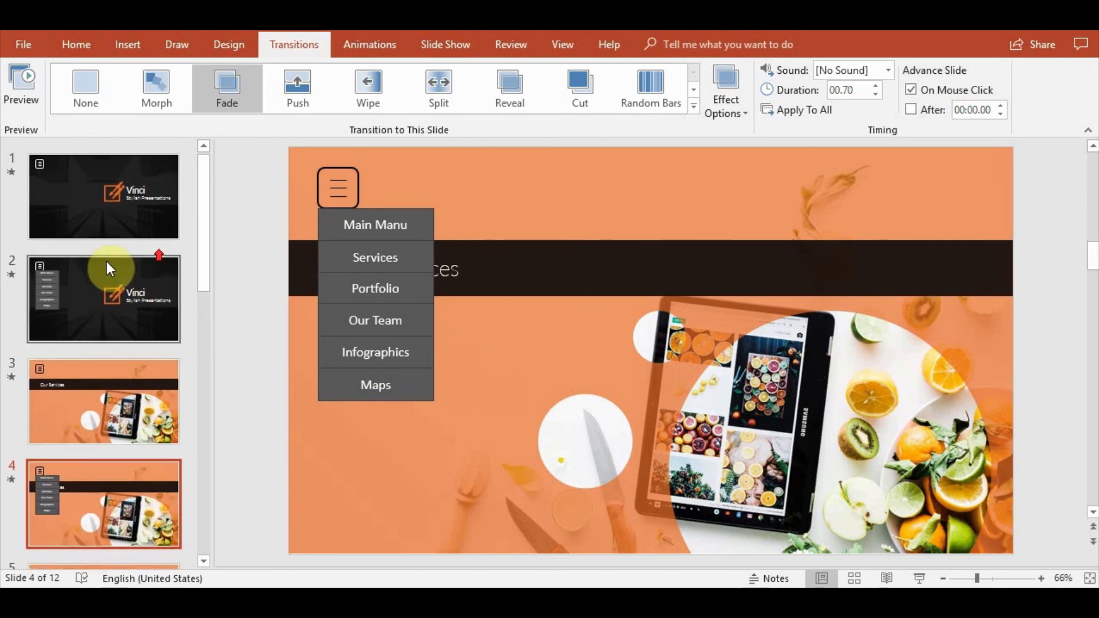
mouse_move(43, 201)
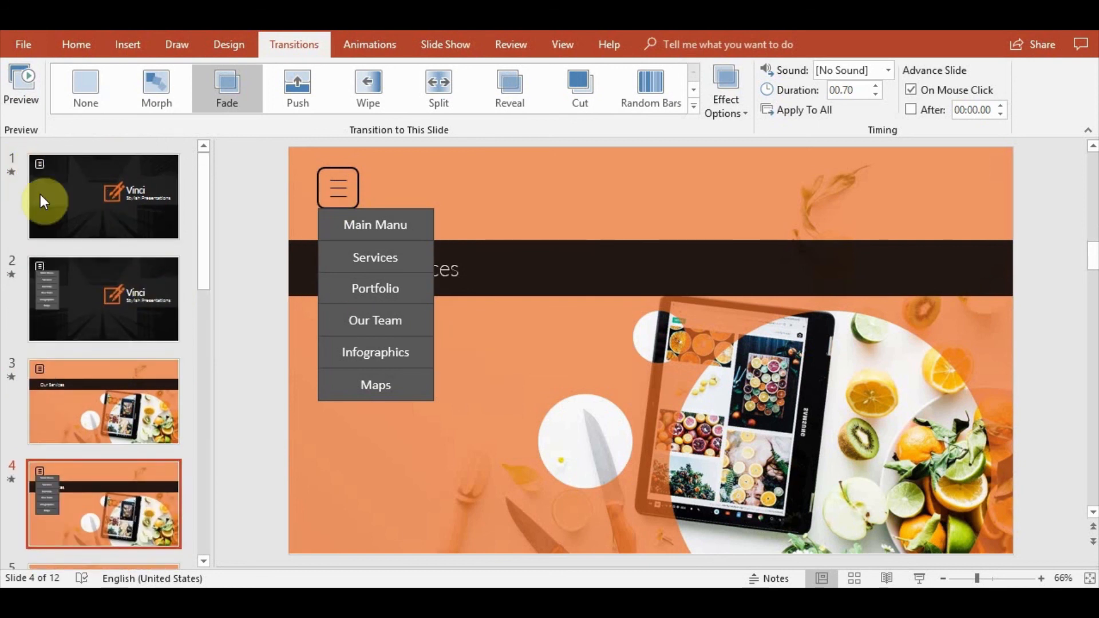
click(103, 297)
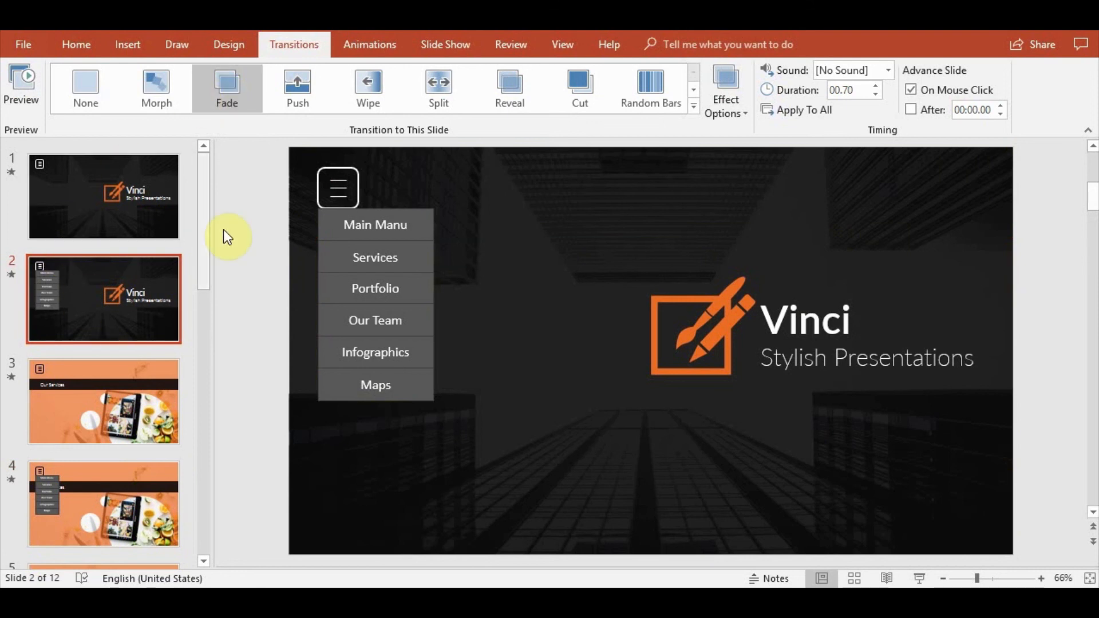
mouse_move(227, 103)
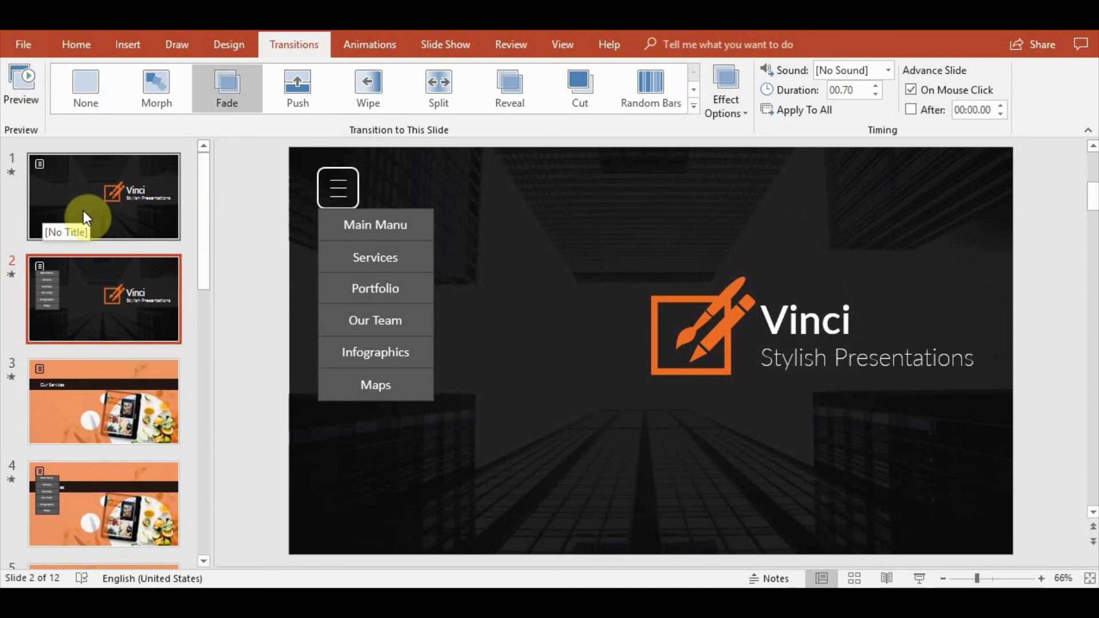
click(103, 196)
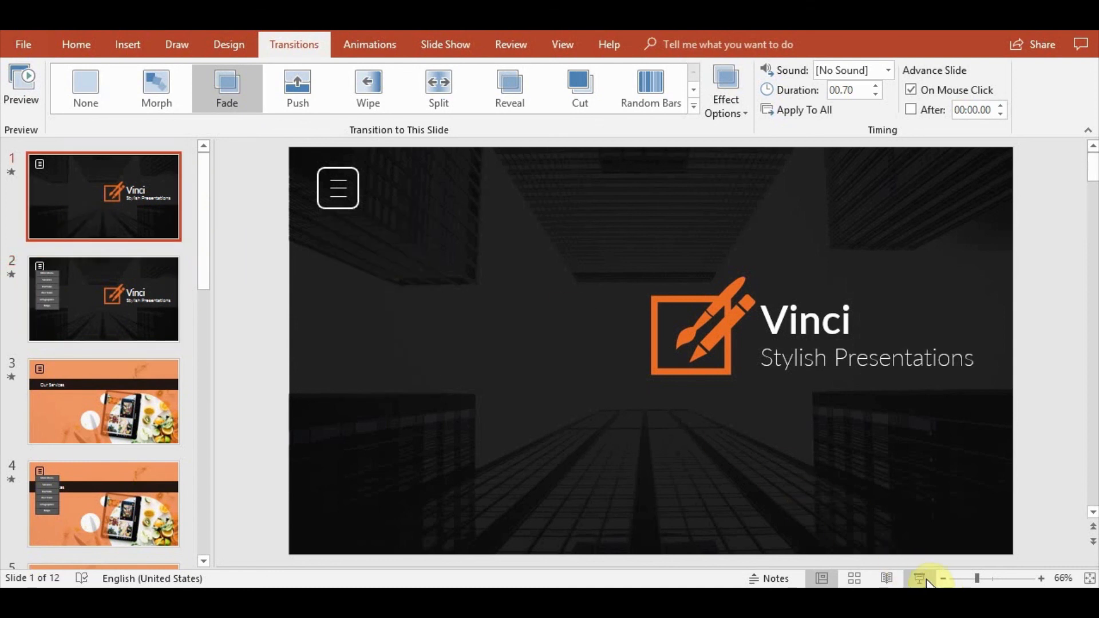
click(919, 578)
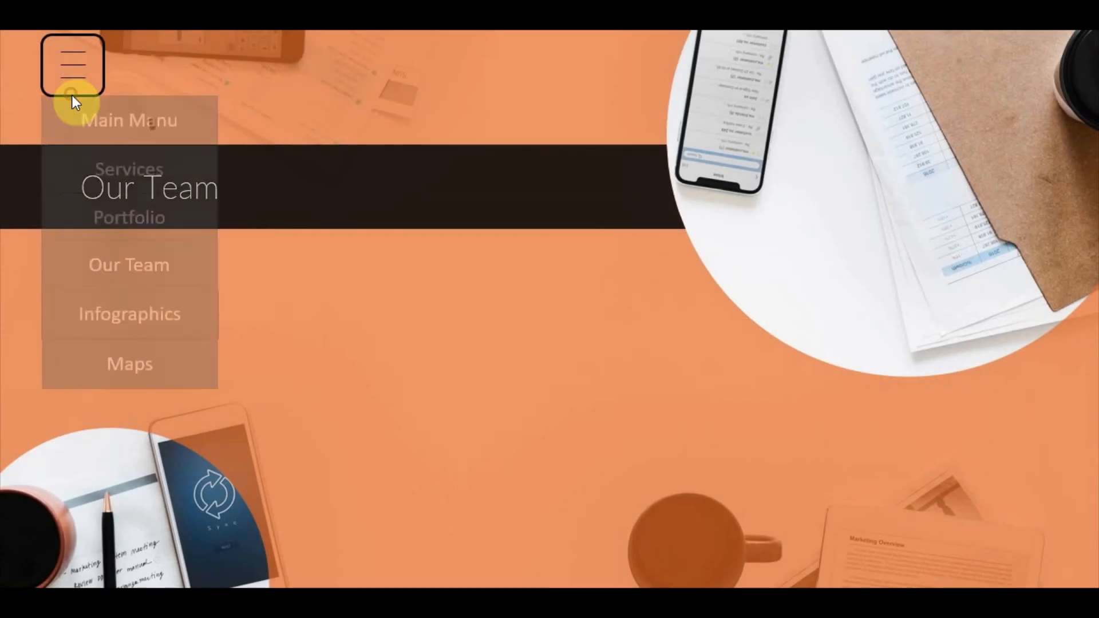
click(128, 168)
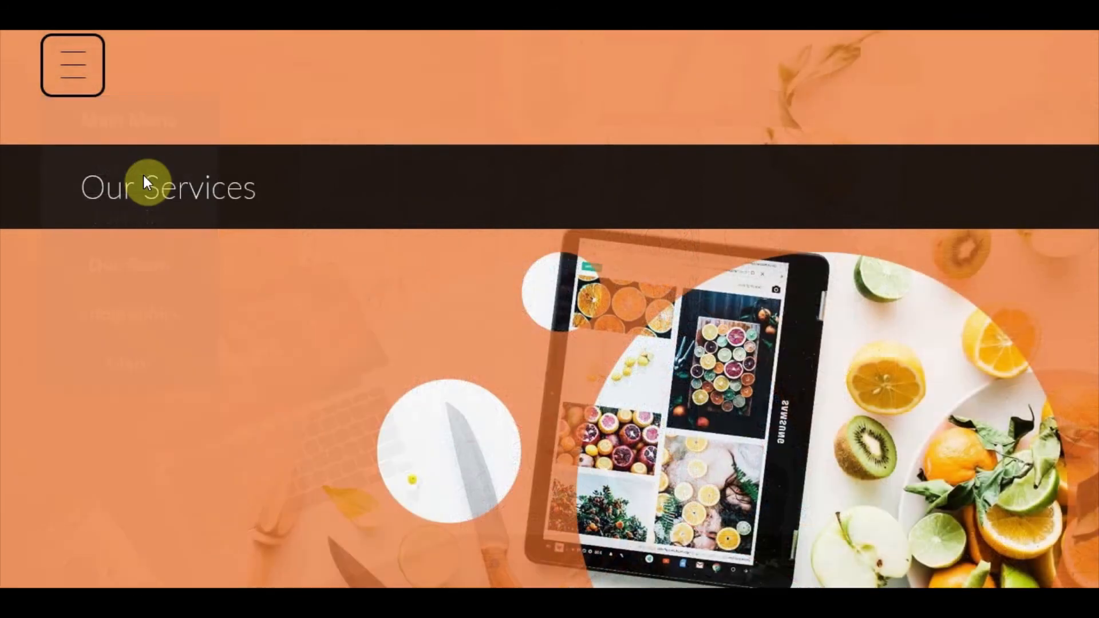
click(71, 64)
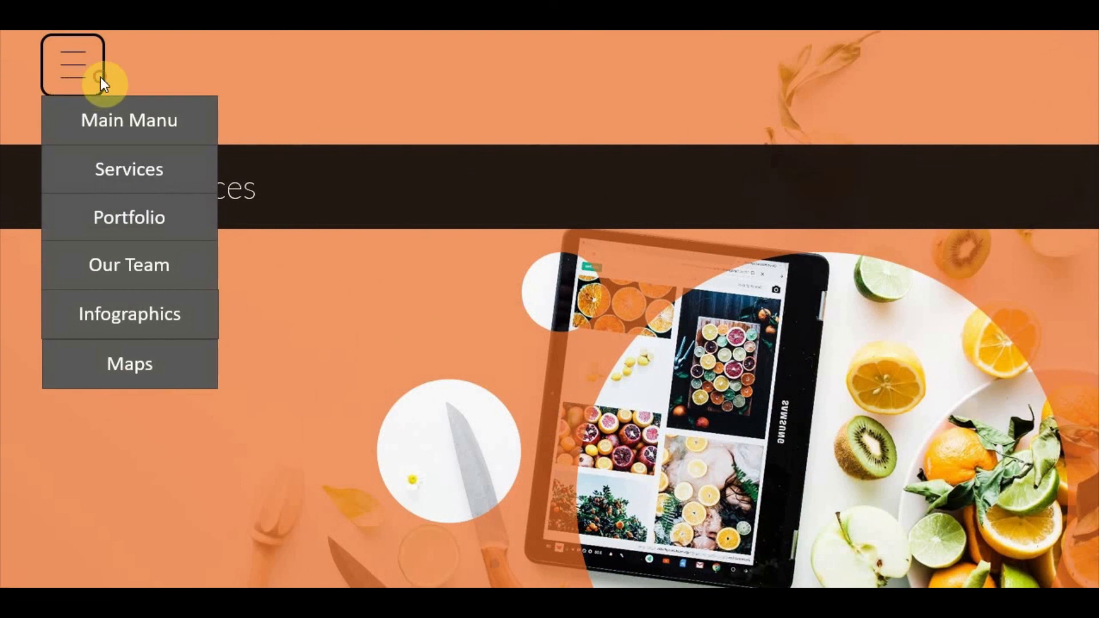
click(71, 63)
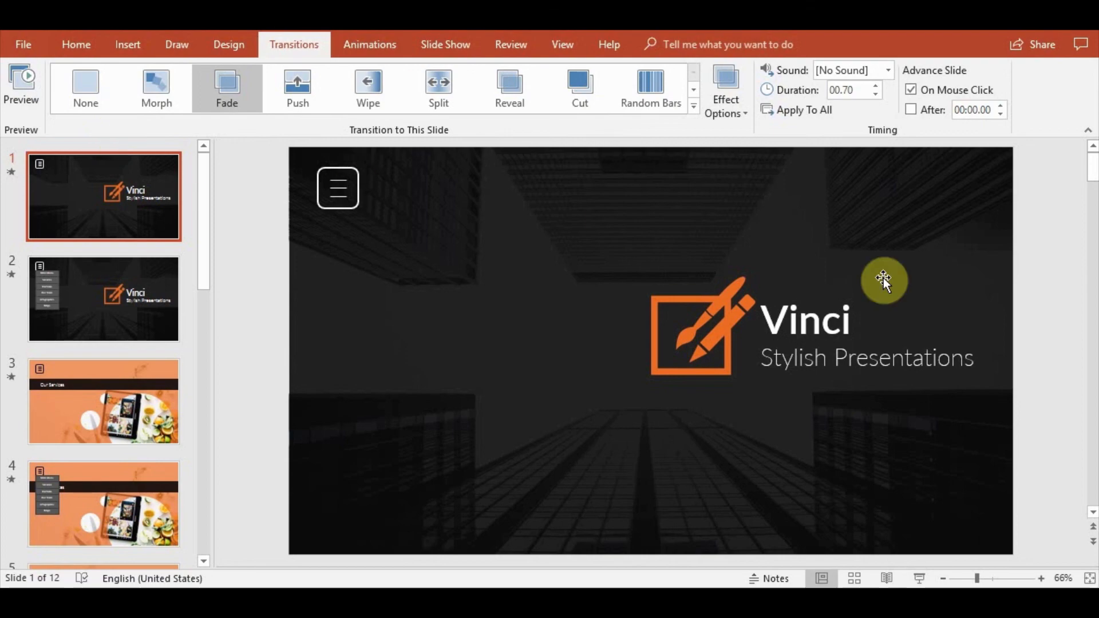
mouse_move(1040, 326)
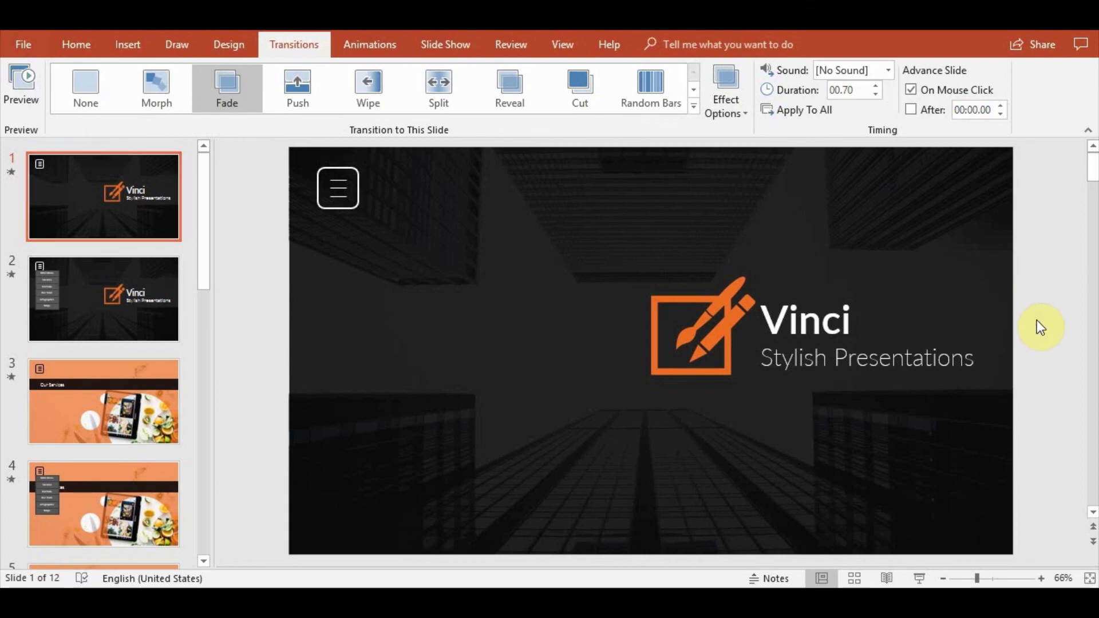